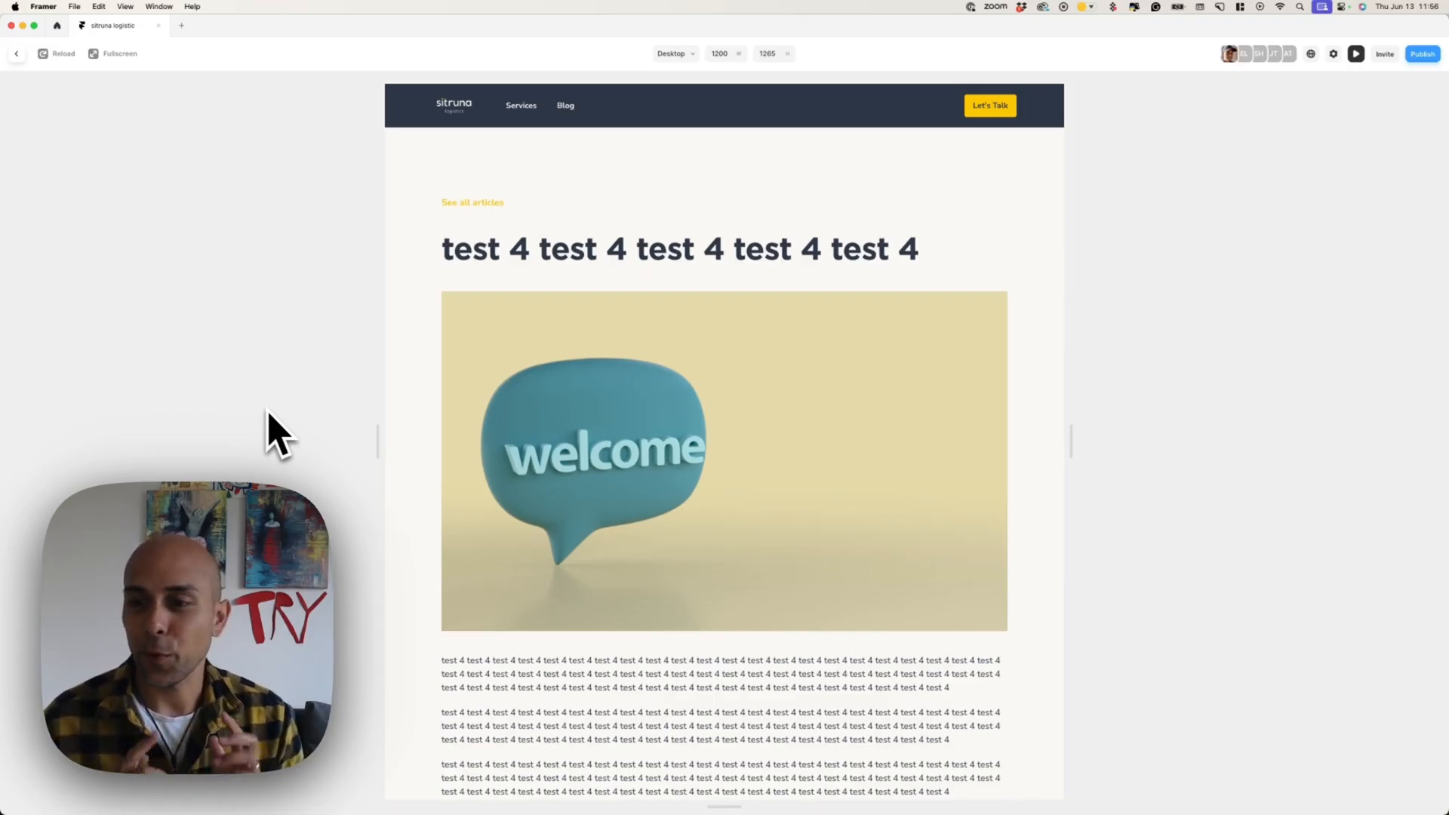
# Step: Close the post preview and return to the /Blog page on the canvas
pyautogui.click(17, 53)
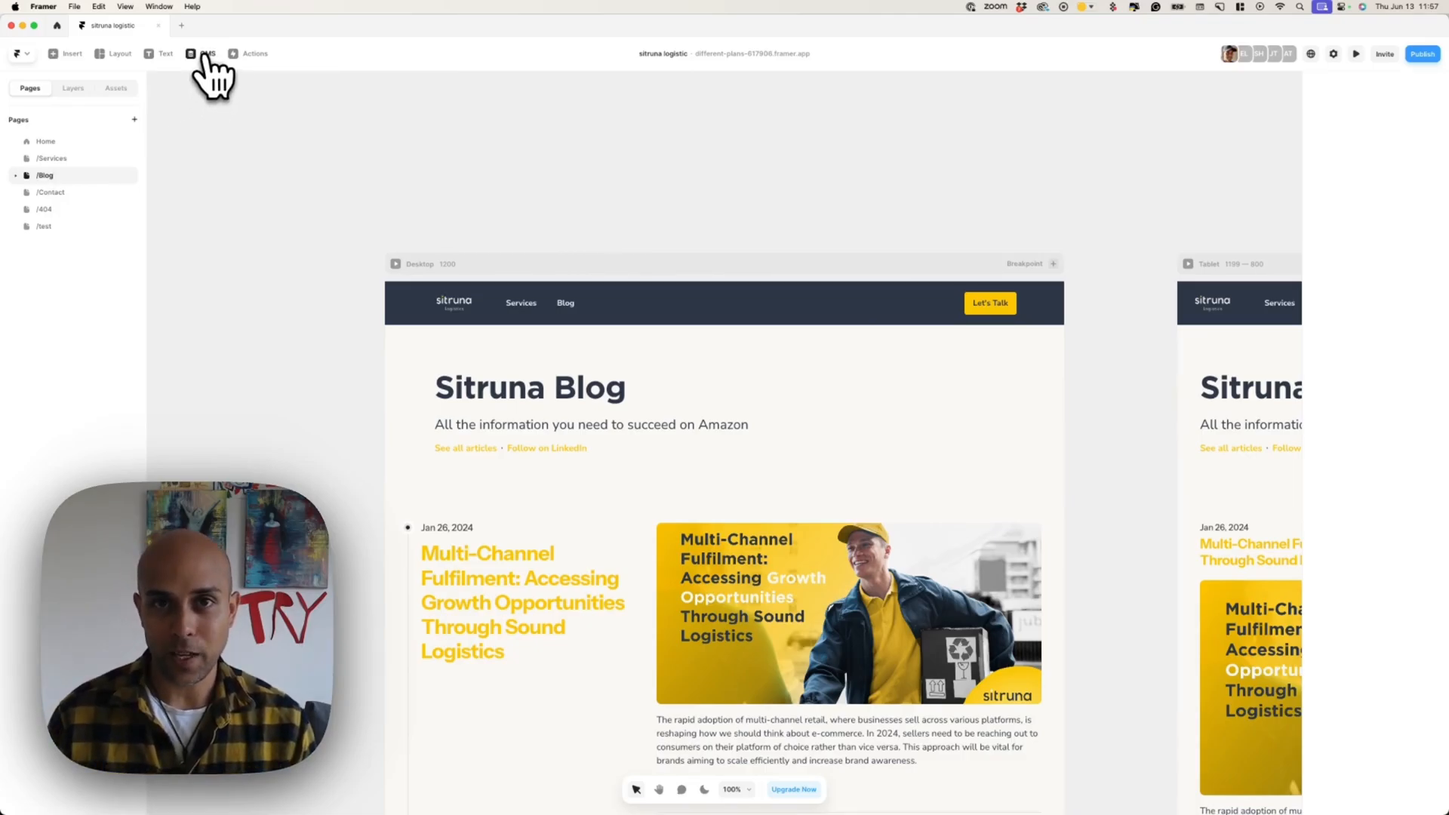
# Step: Open the CMS blog collection listing its four existing posts
pyautogui.click(205, 53)
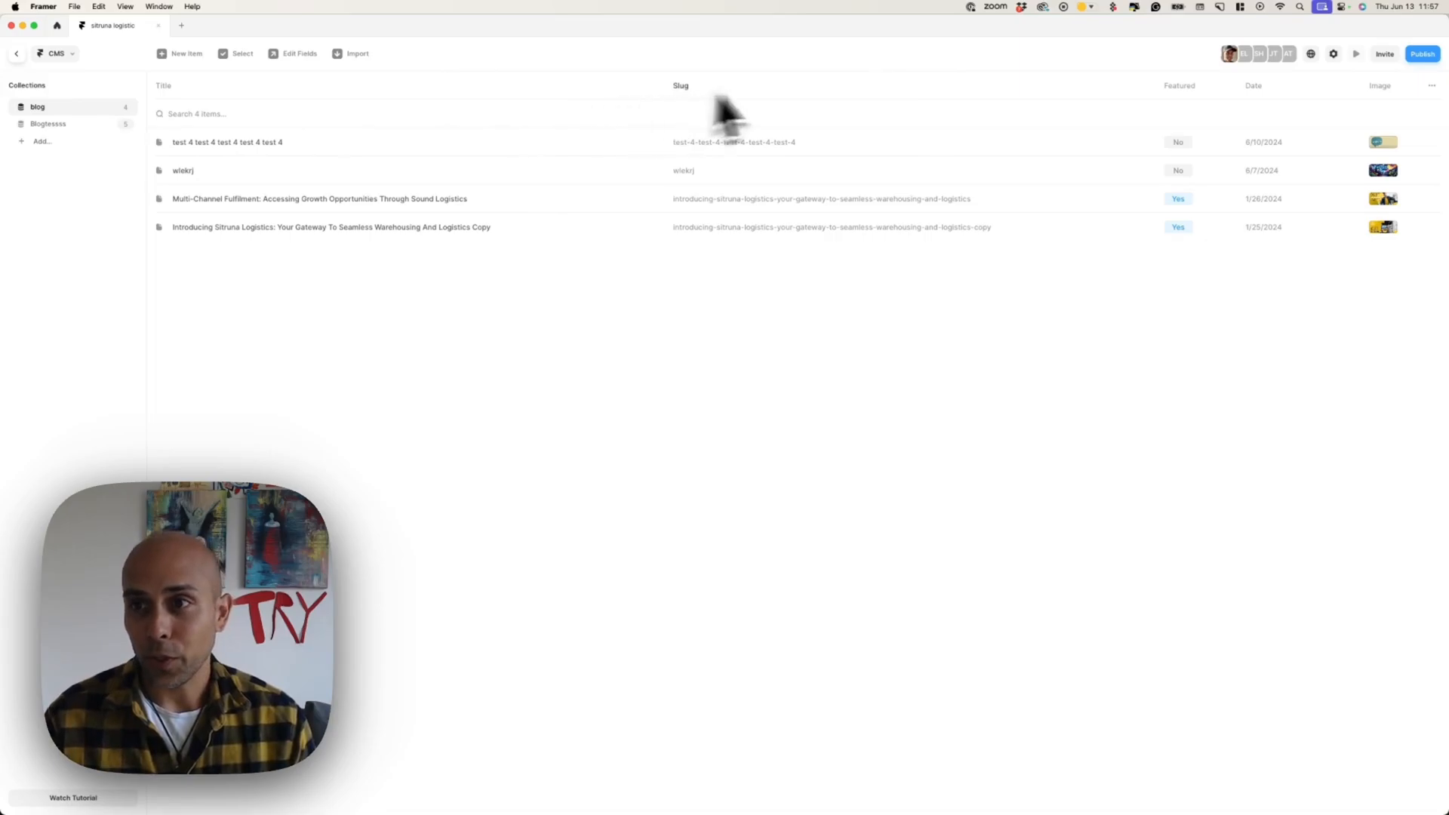
pyautogui.moveTo(194, 92)
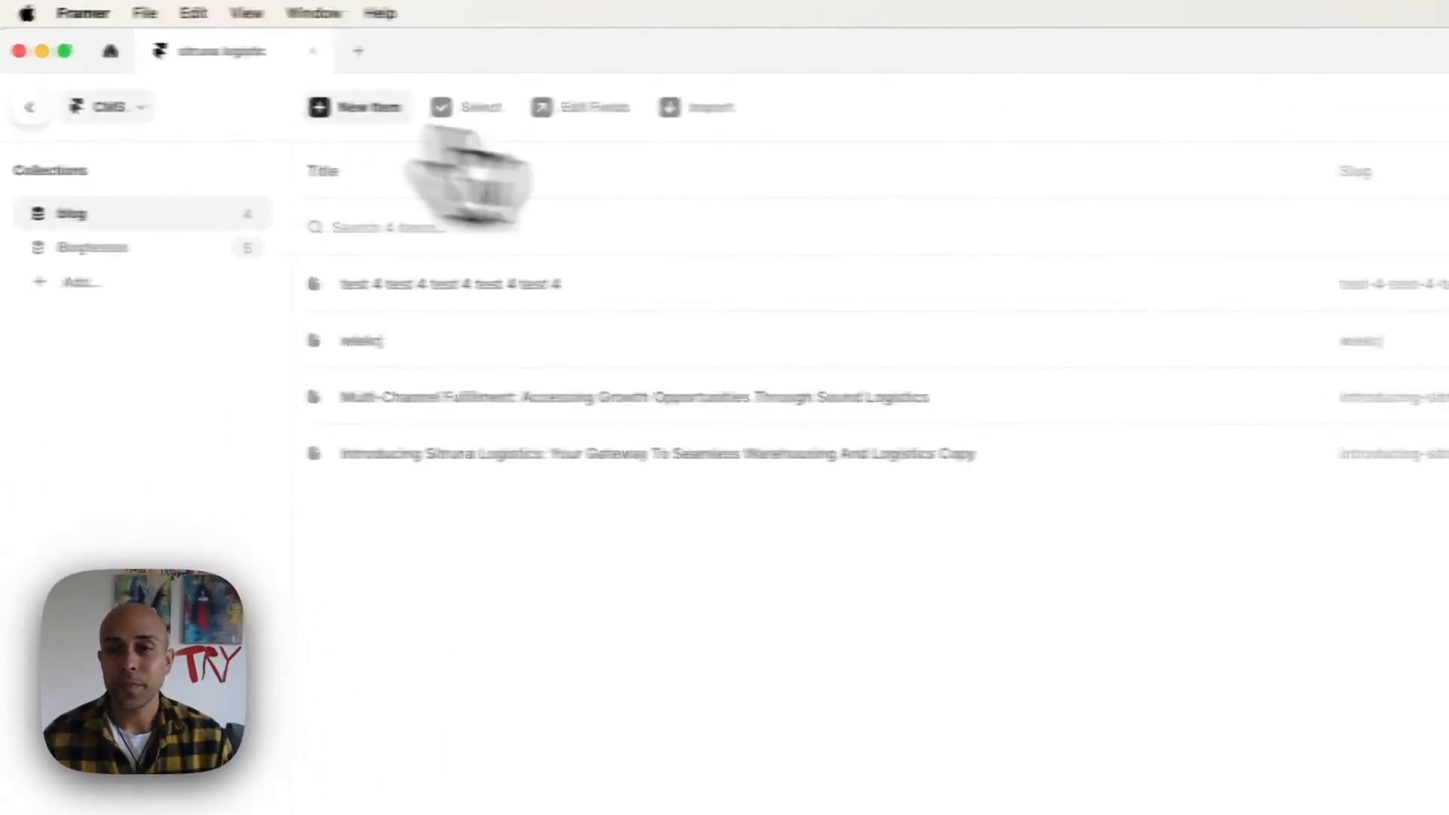
# Step: Create a new blog item titled 'webodew is the best', letting the slug auto-fill
pyautogui.click(355, 106)
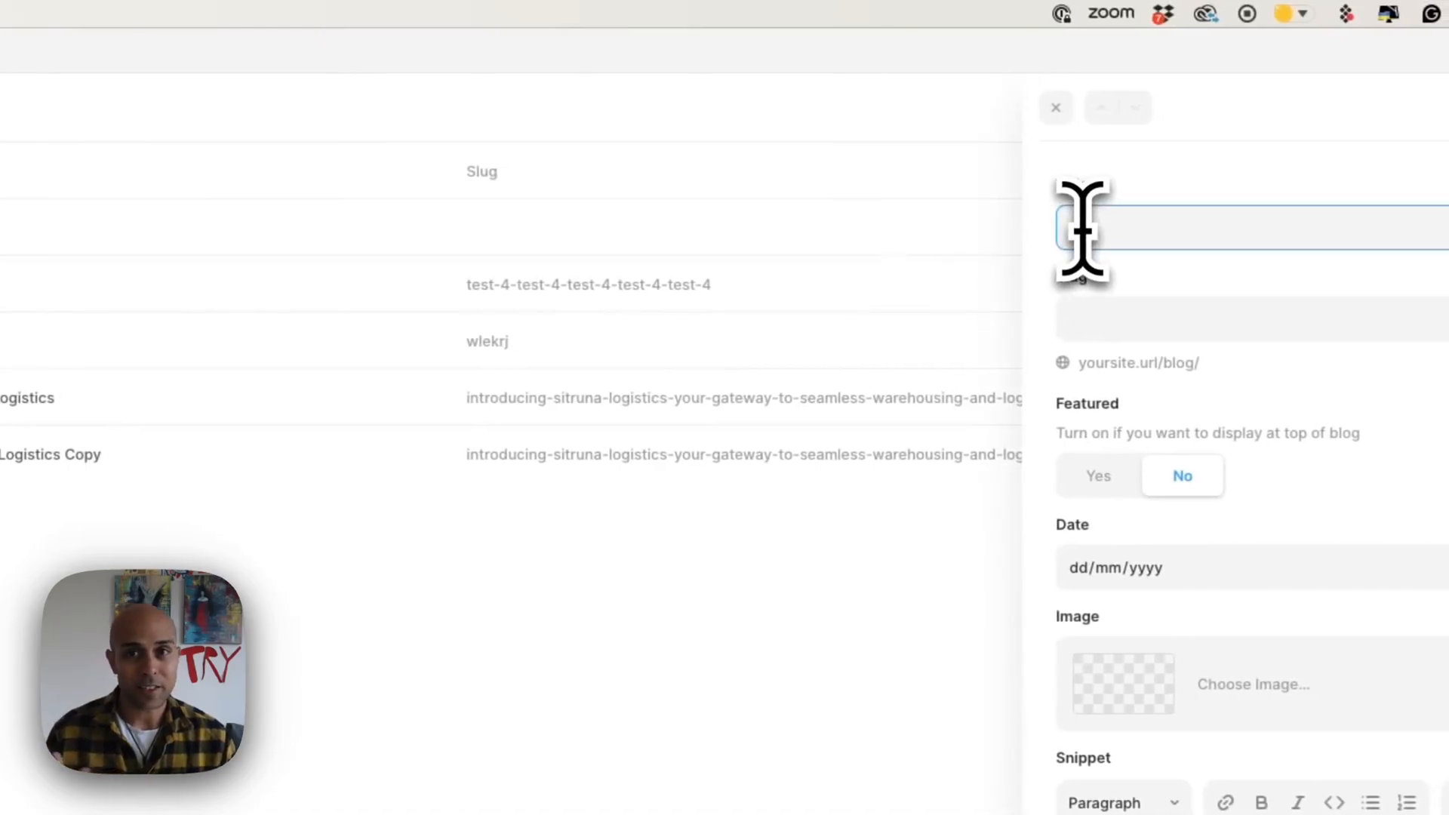
pyautogui.scroll(-3)
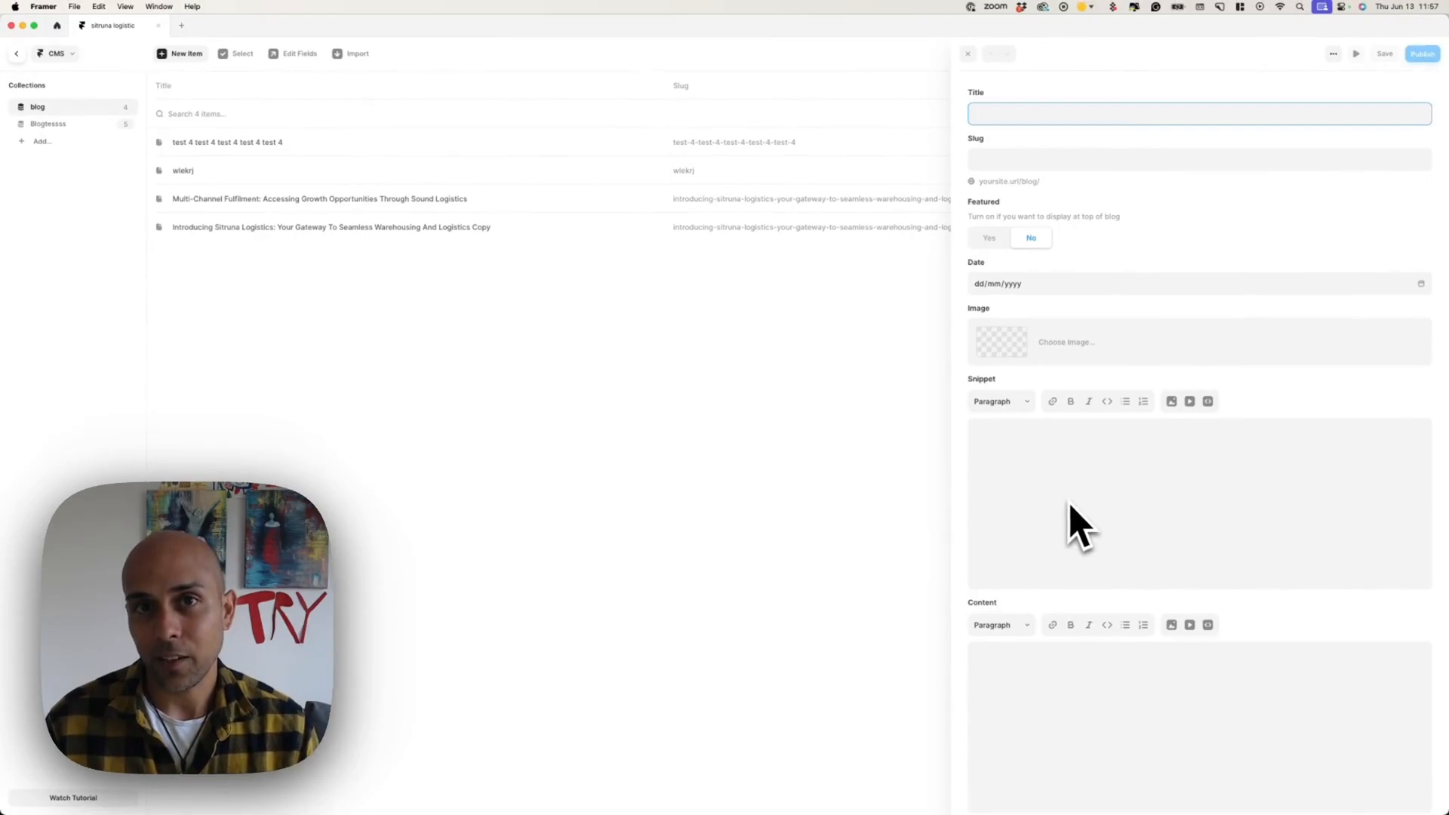
pyautogui.moveTo(1085, 318)
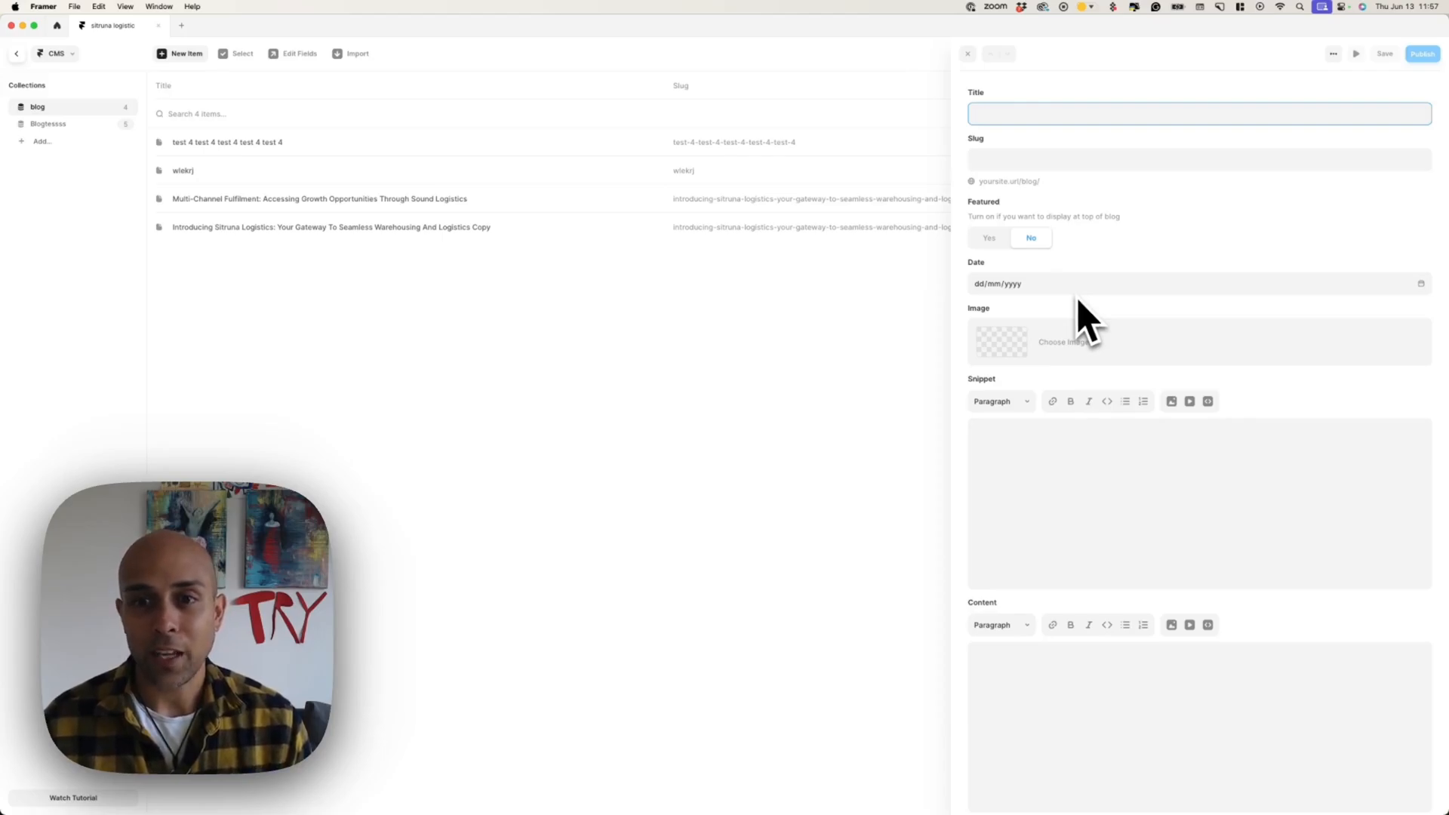
pyautogui.moveTo(1081, 305)
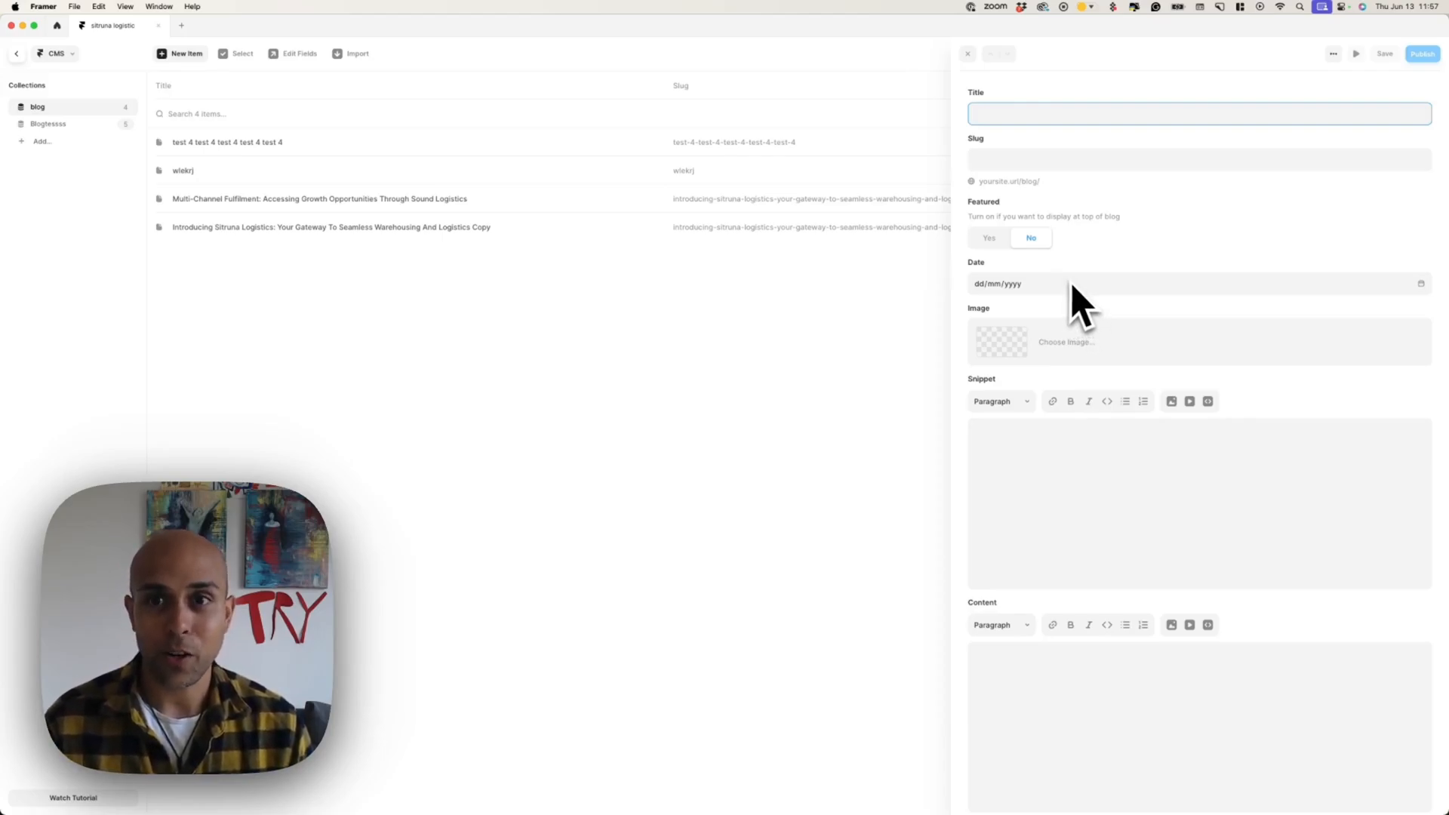
pyautogui.moveTo(1081, 203)
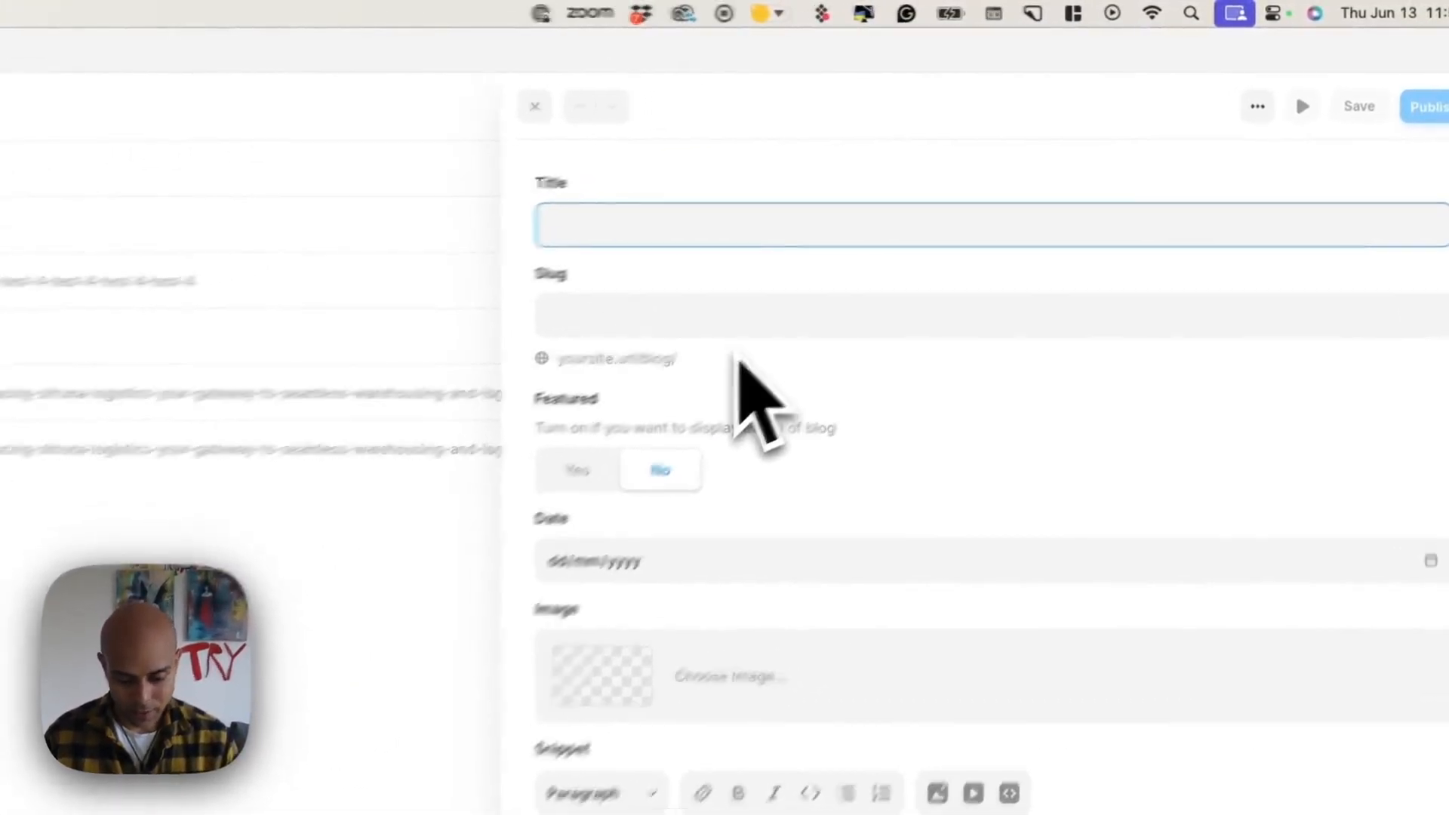
pyautogui.write('webodew is the b')
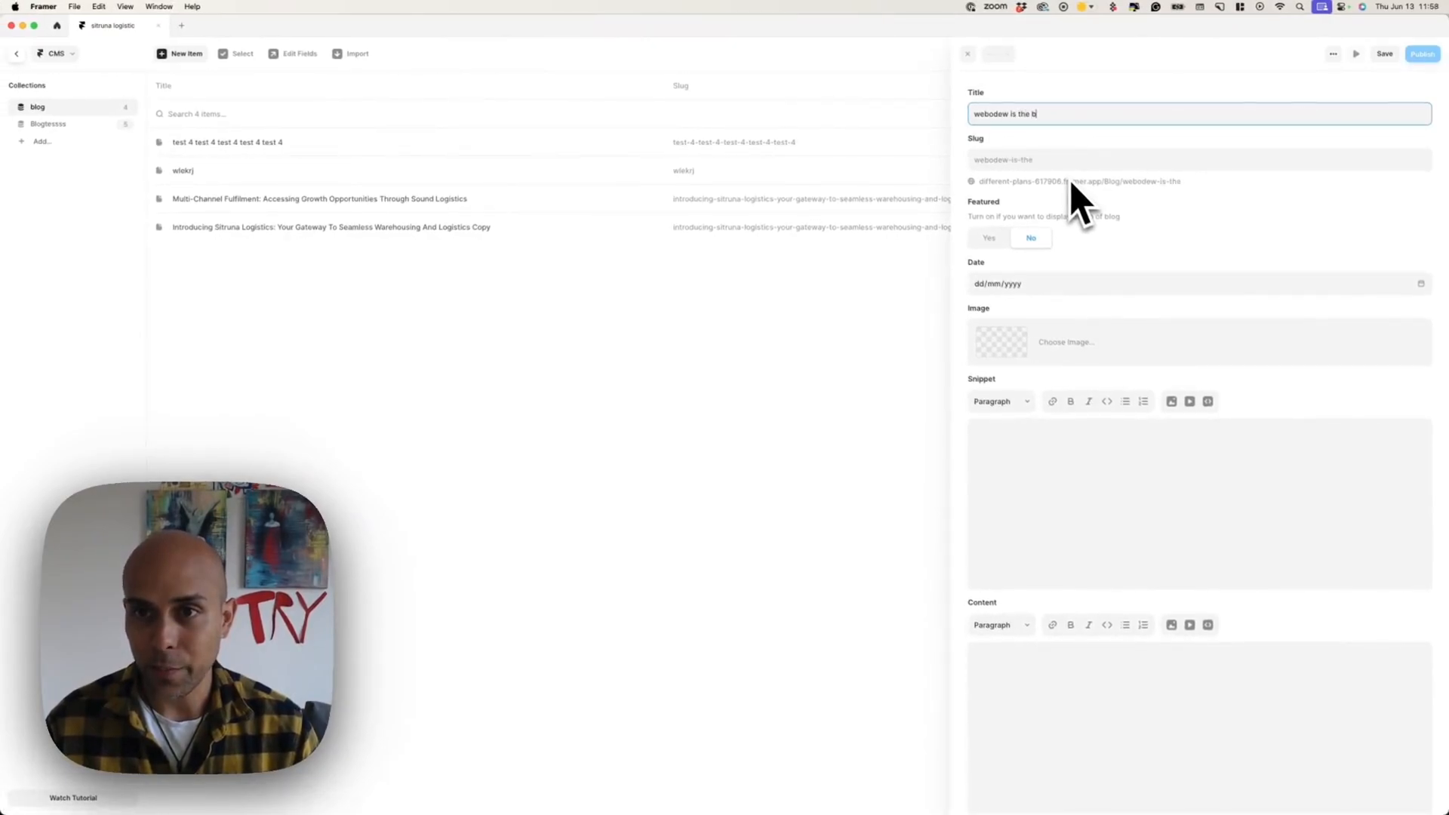
pyautogui.write('est')
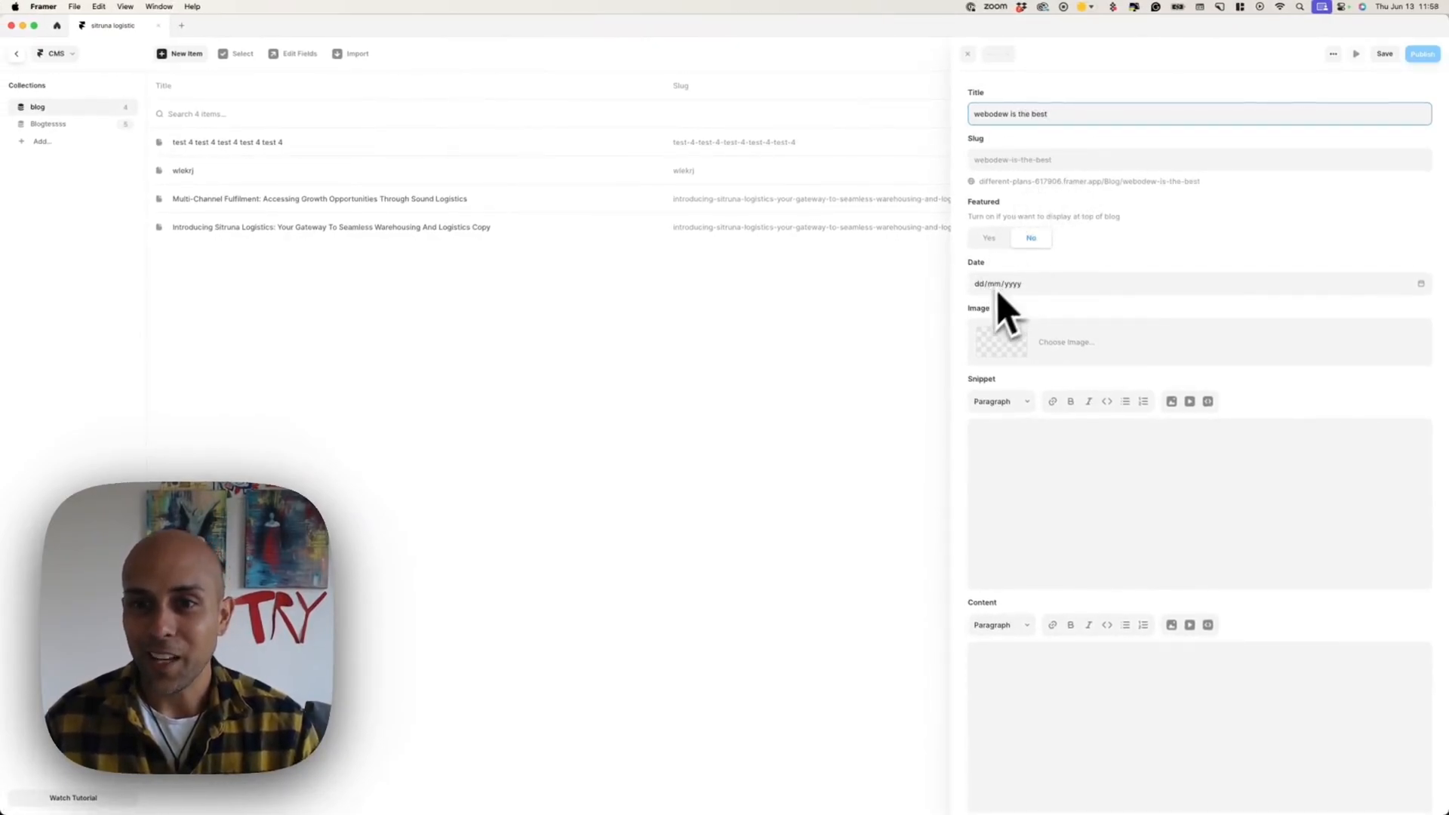
# Step: Mark the new post as featured and set its date to 13 June 2024
pyautogui.click(988, 238)
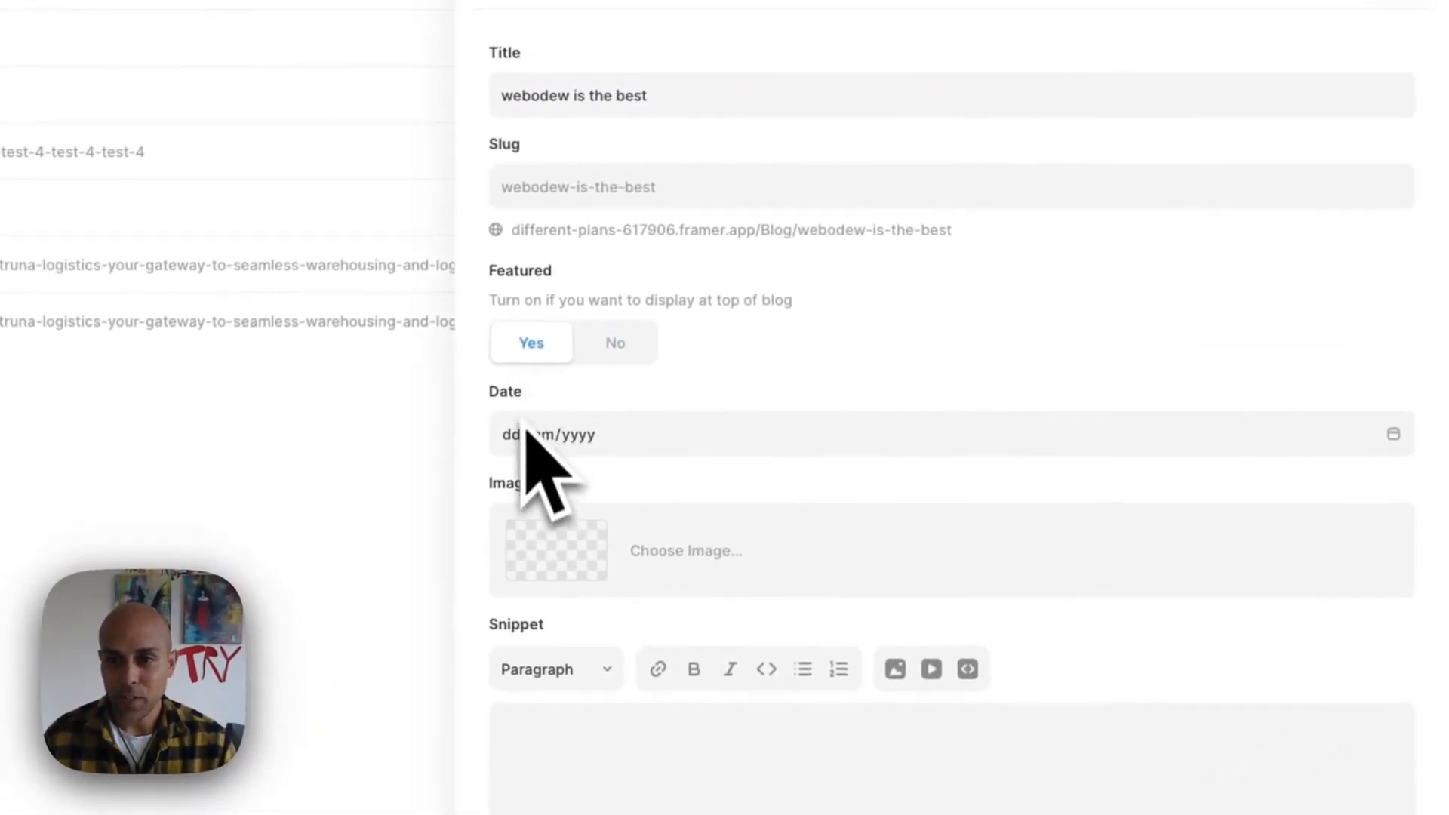
pyautogui.click(544, 435)
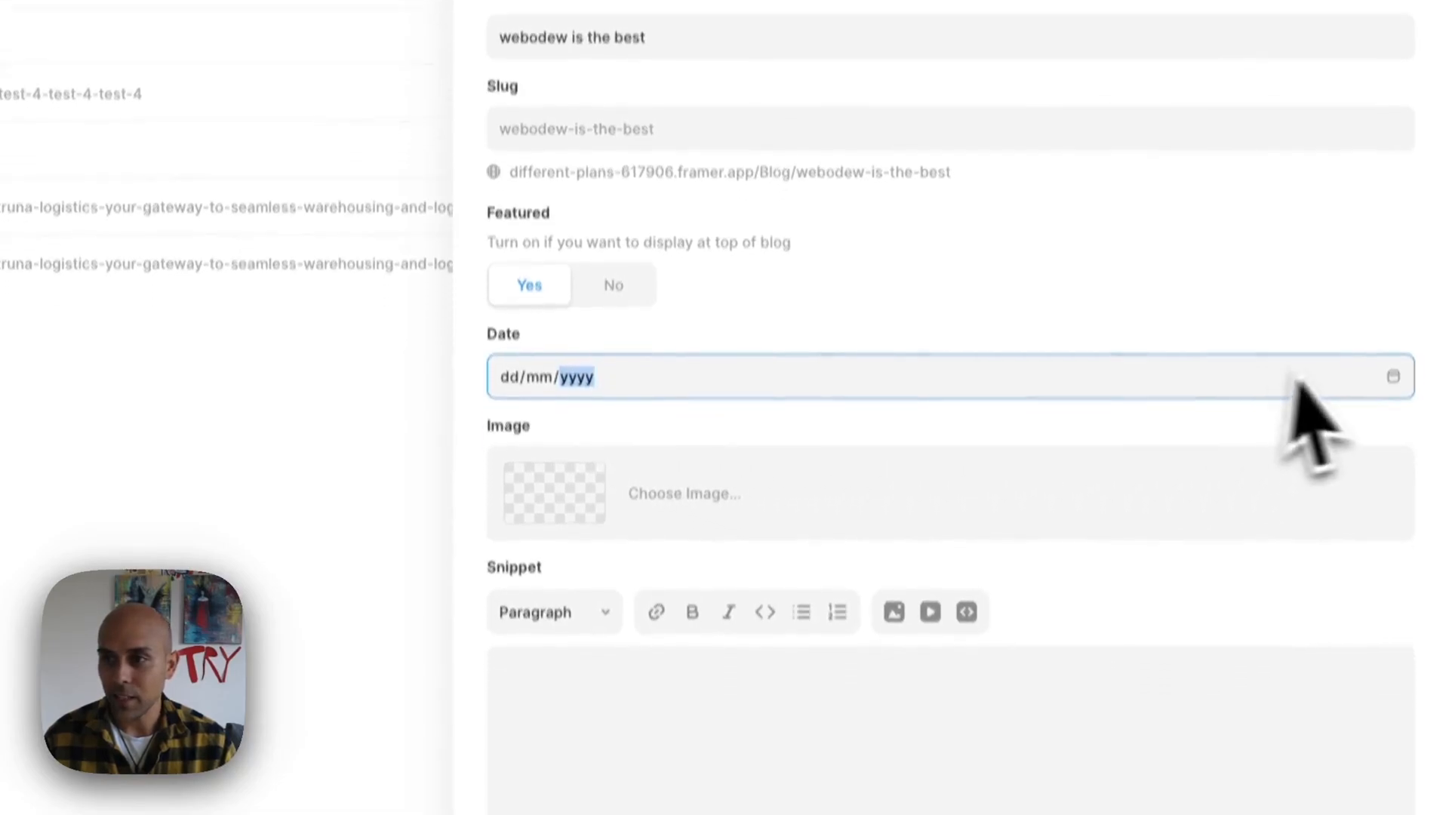
pyautogui.click(951, 376)
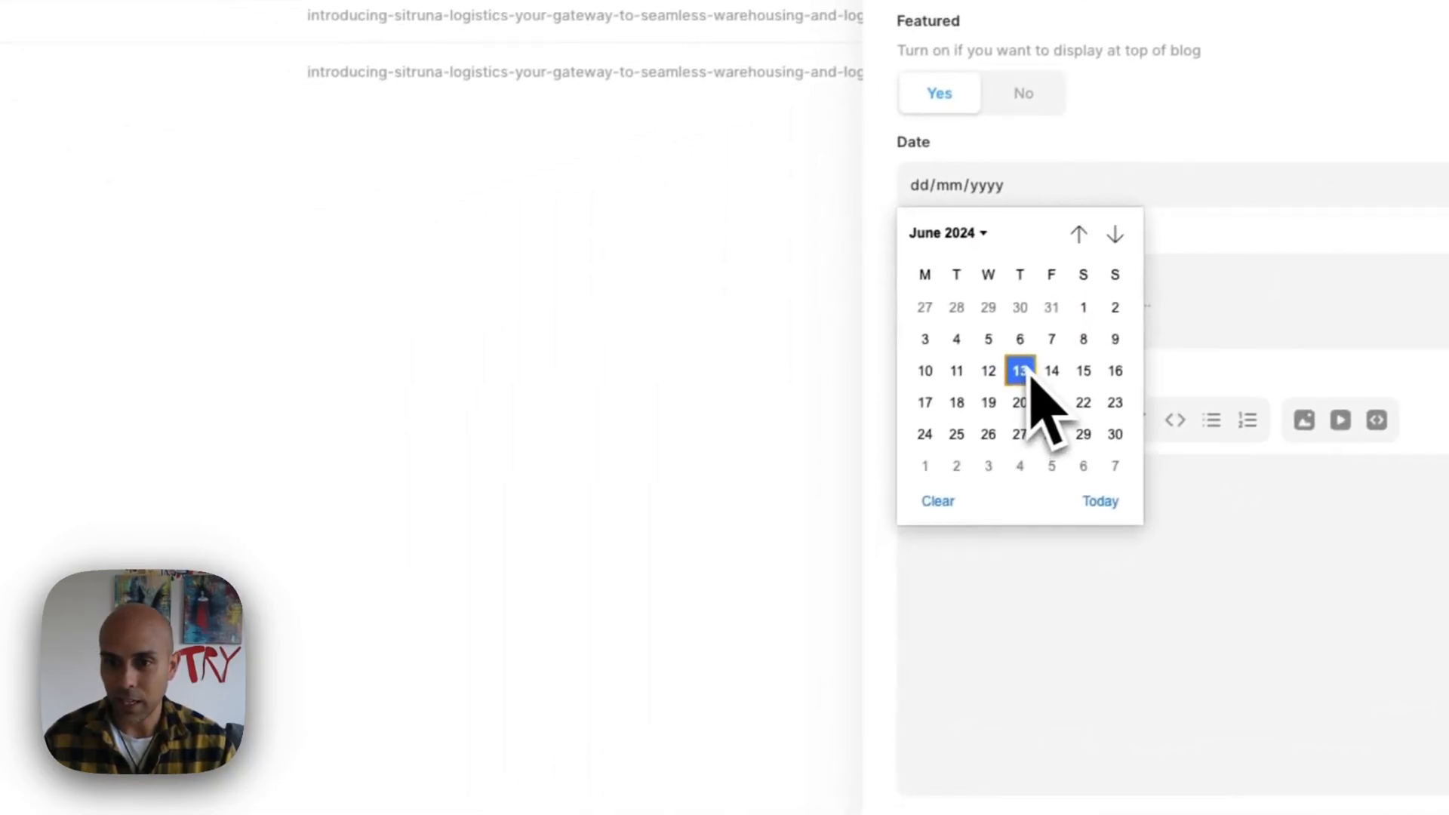
pyautogui.click(1019, 370)
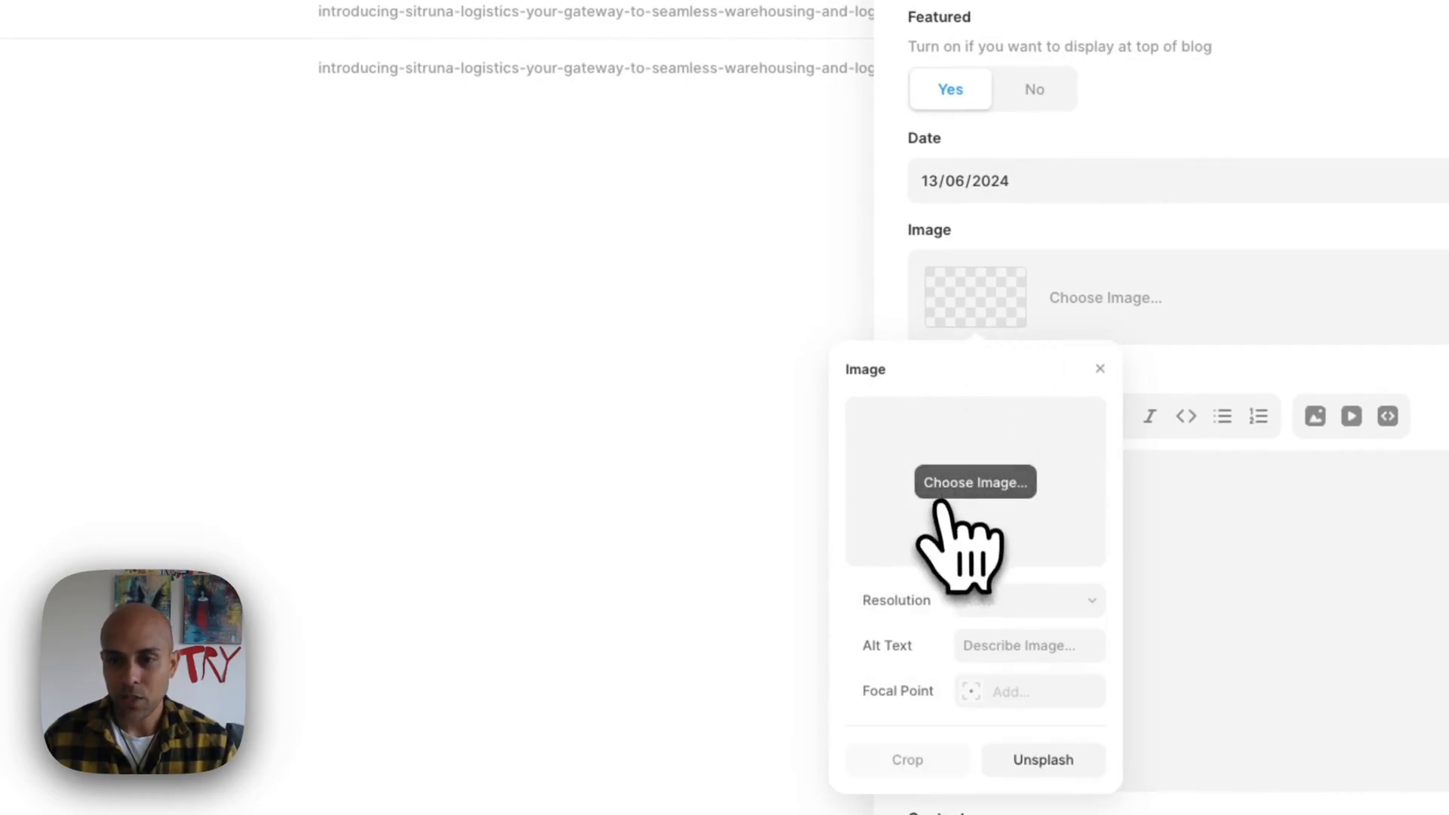
# Step: Upload the latest CleanShot screenshot from the Desktop as the post image
pyautogui.click(974, 482)
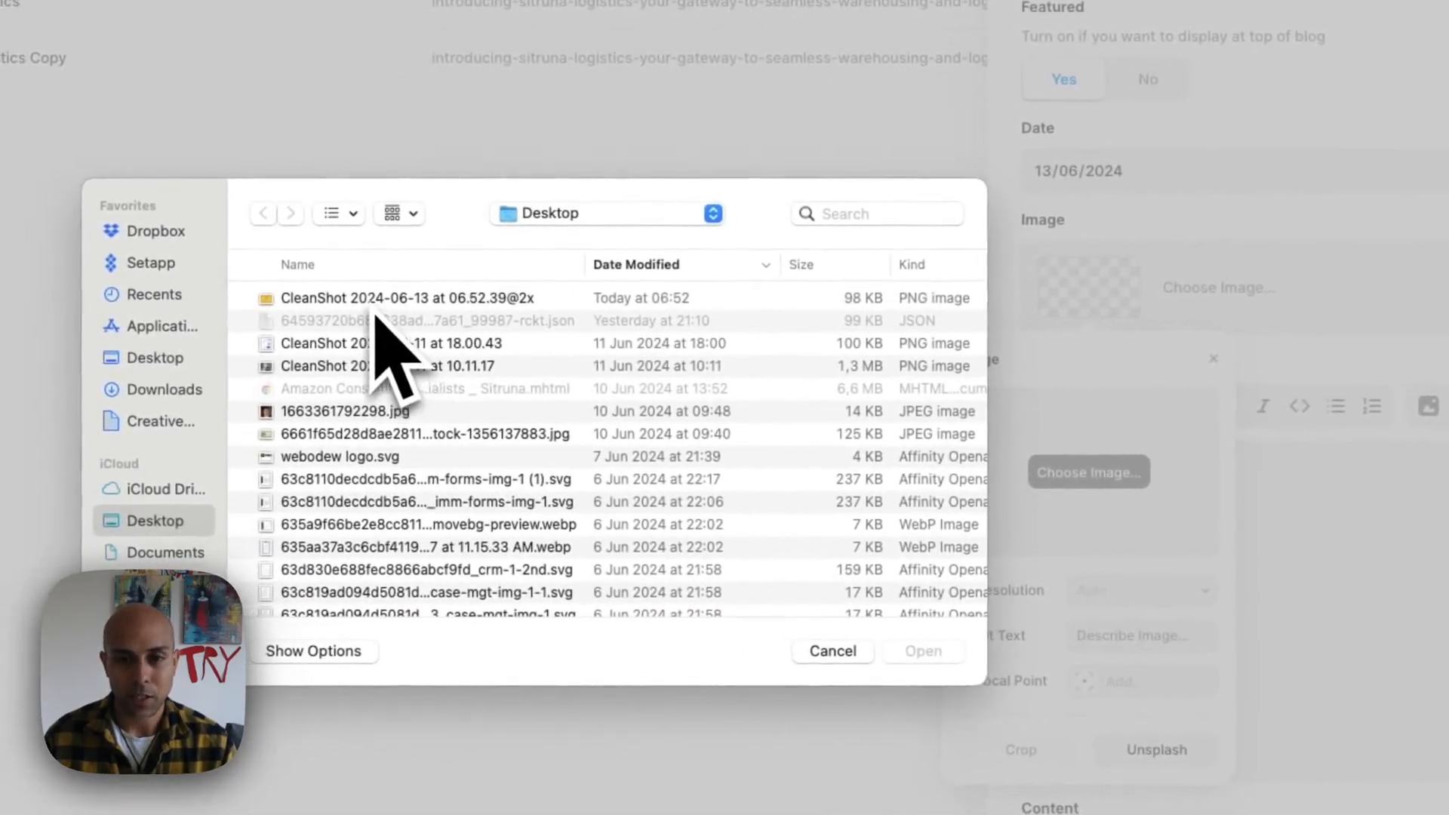
pyautogui.click(407, 297)
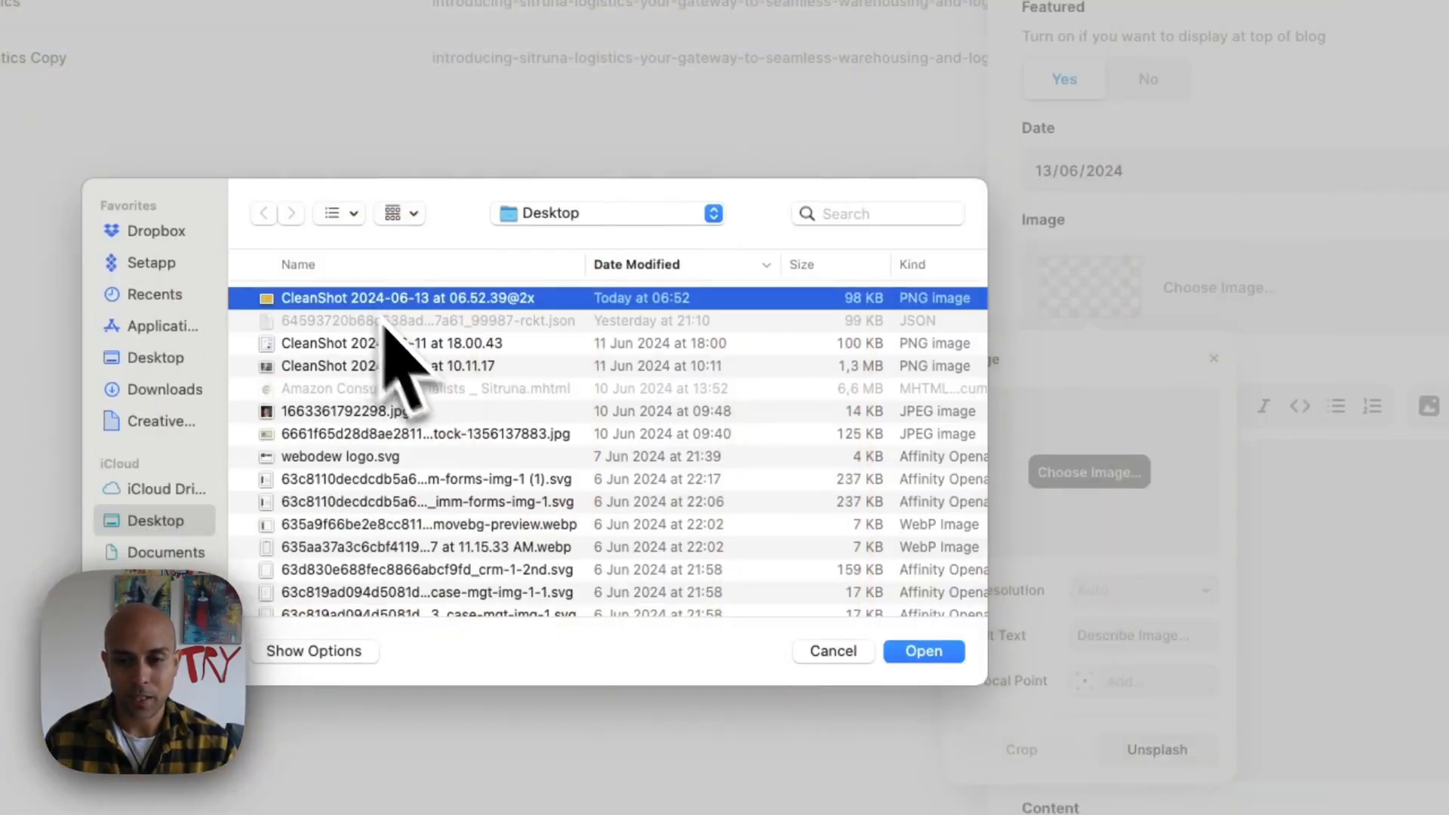
pyautogui.click(922, 650)
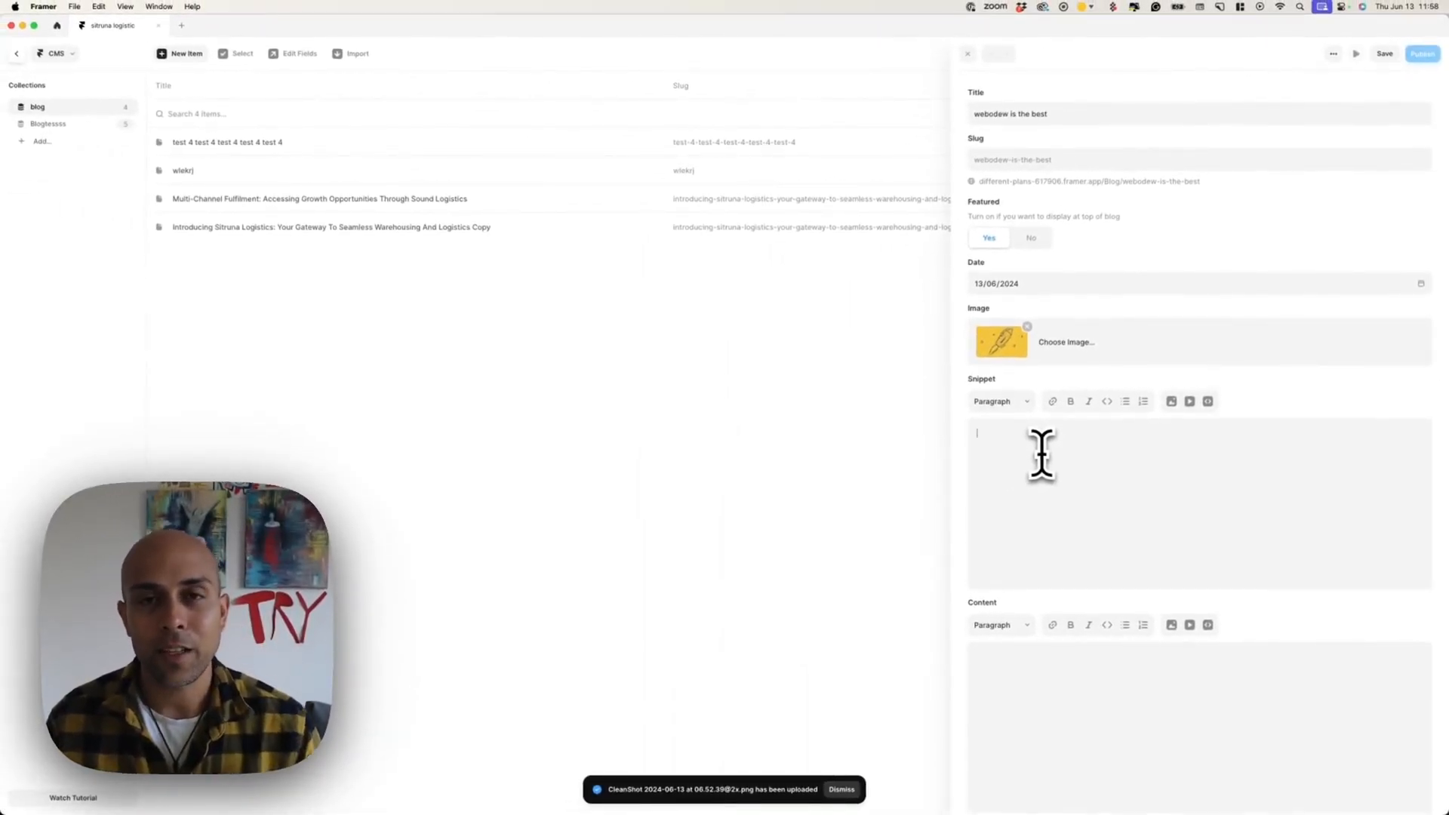
# Step: Enter 'this is a snippet' in the post's Snippet field
pyautogui.write('thl')
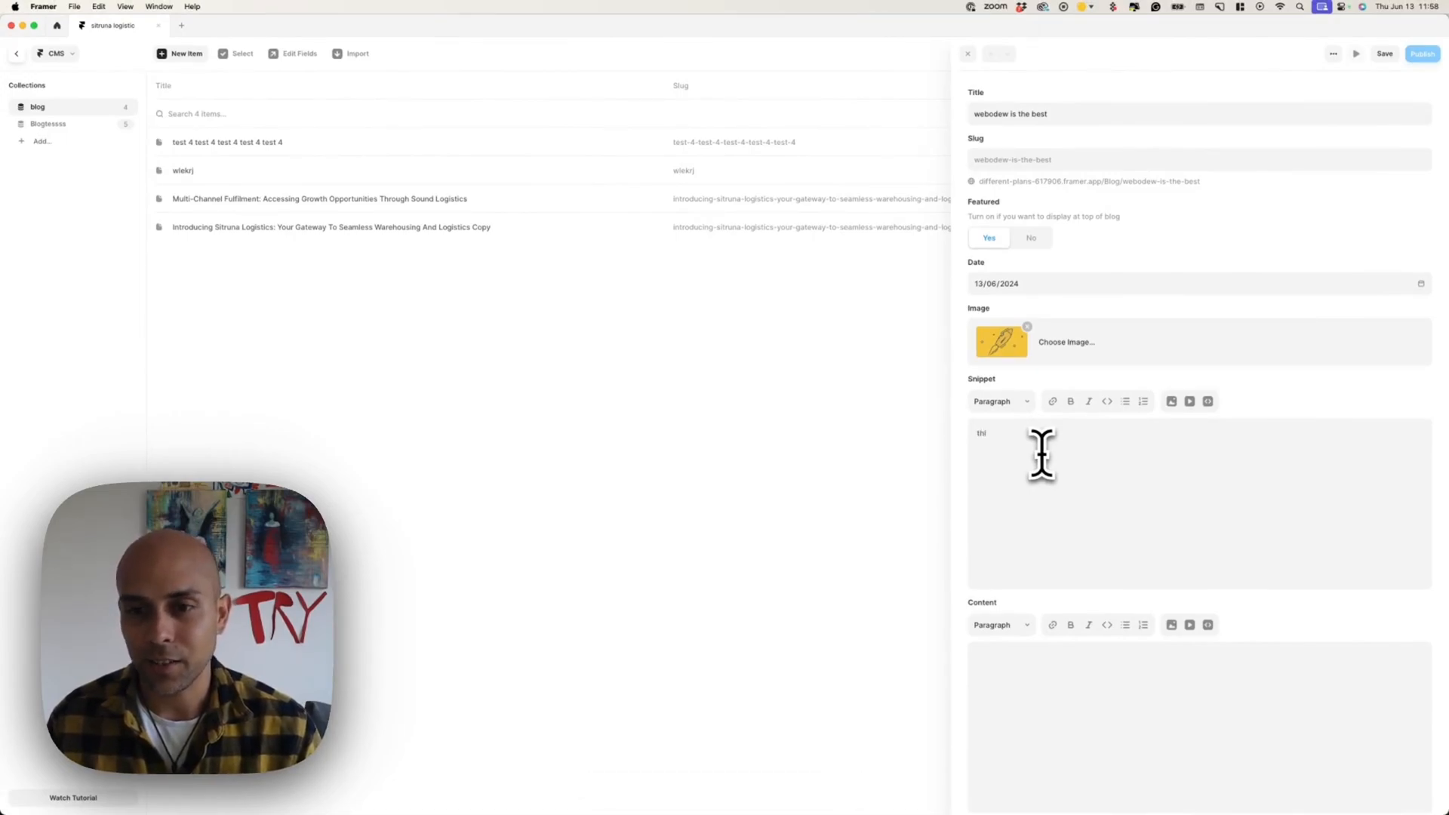
pyautogui.write('this is a')
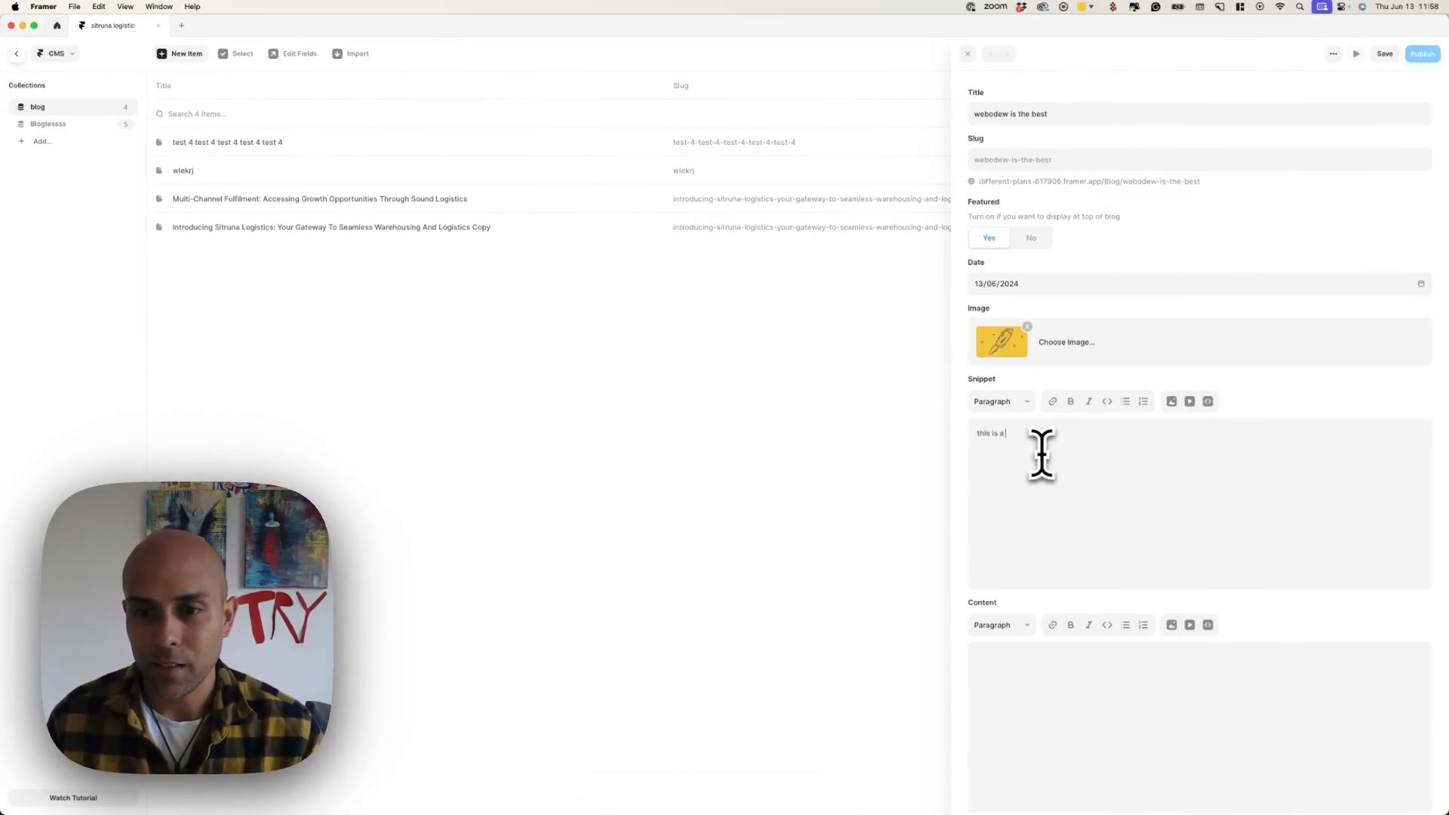
pyautogui.write('snippet')
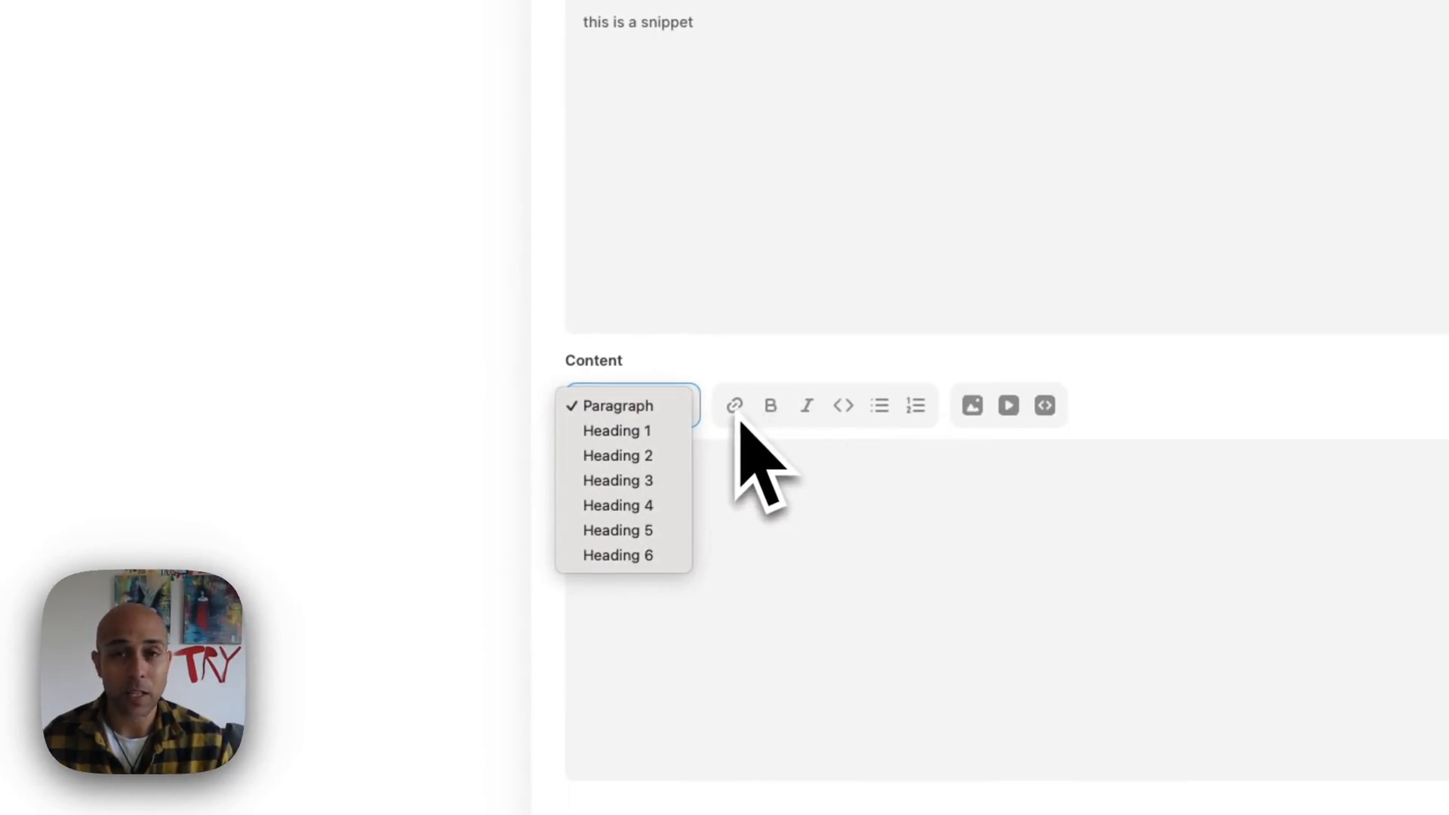
# Step: Style only the 'this is a headline' line of the Content as Heading 2
pyautogui.click(617, 406)
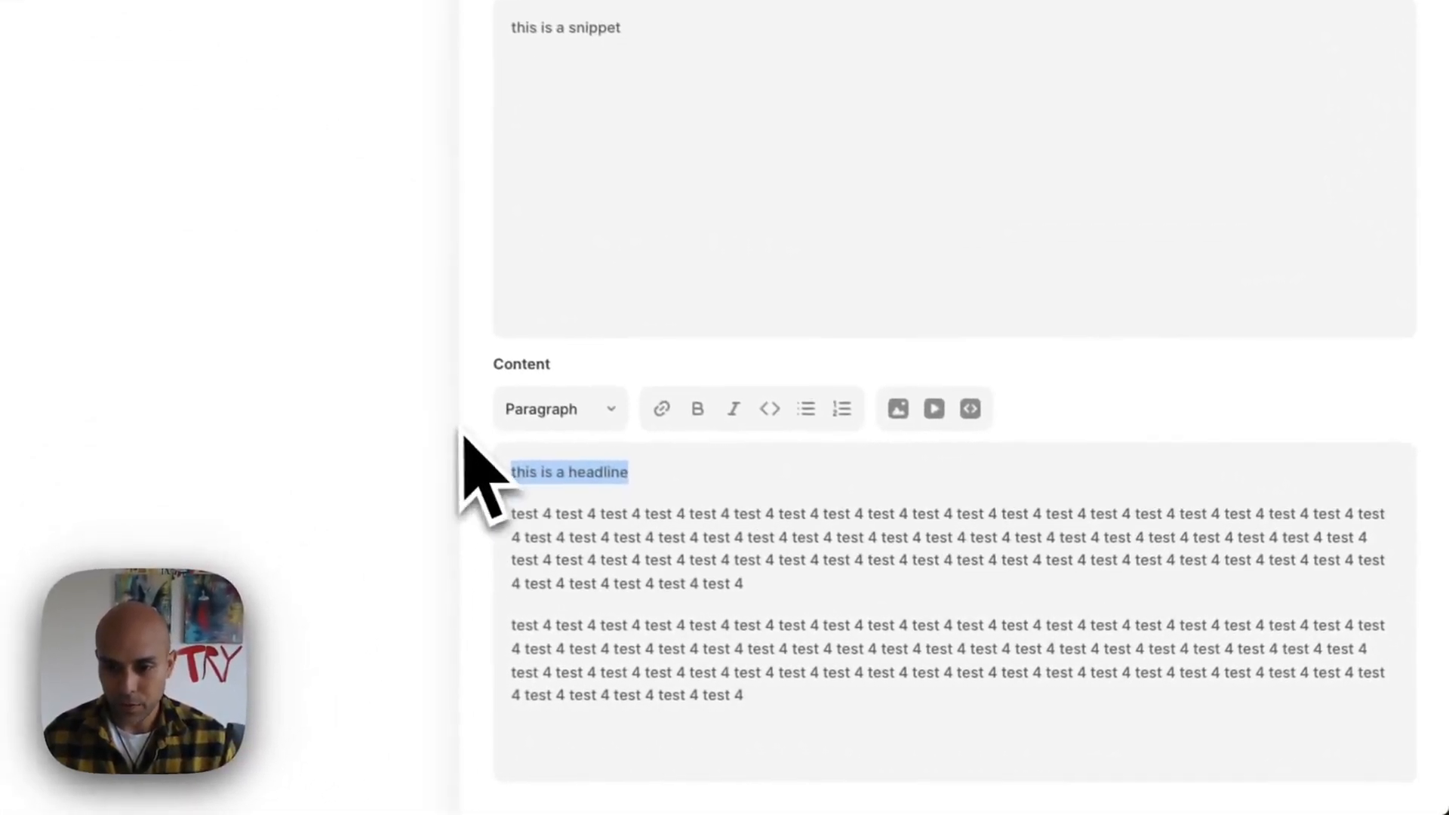
pyautogui.click(559, 408)
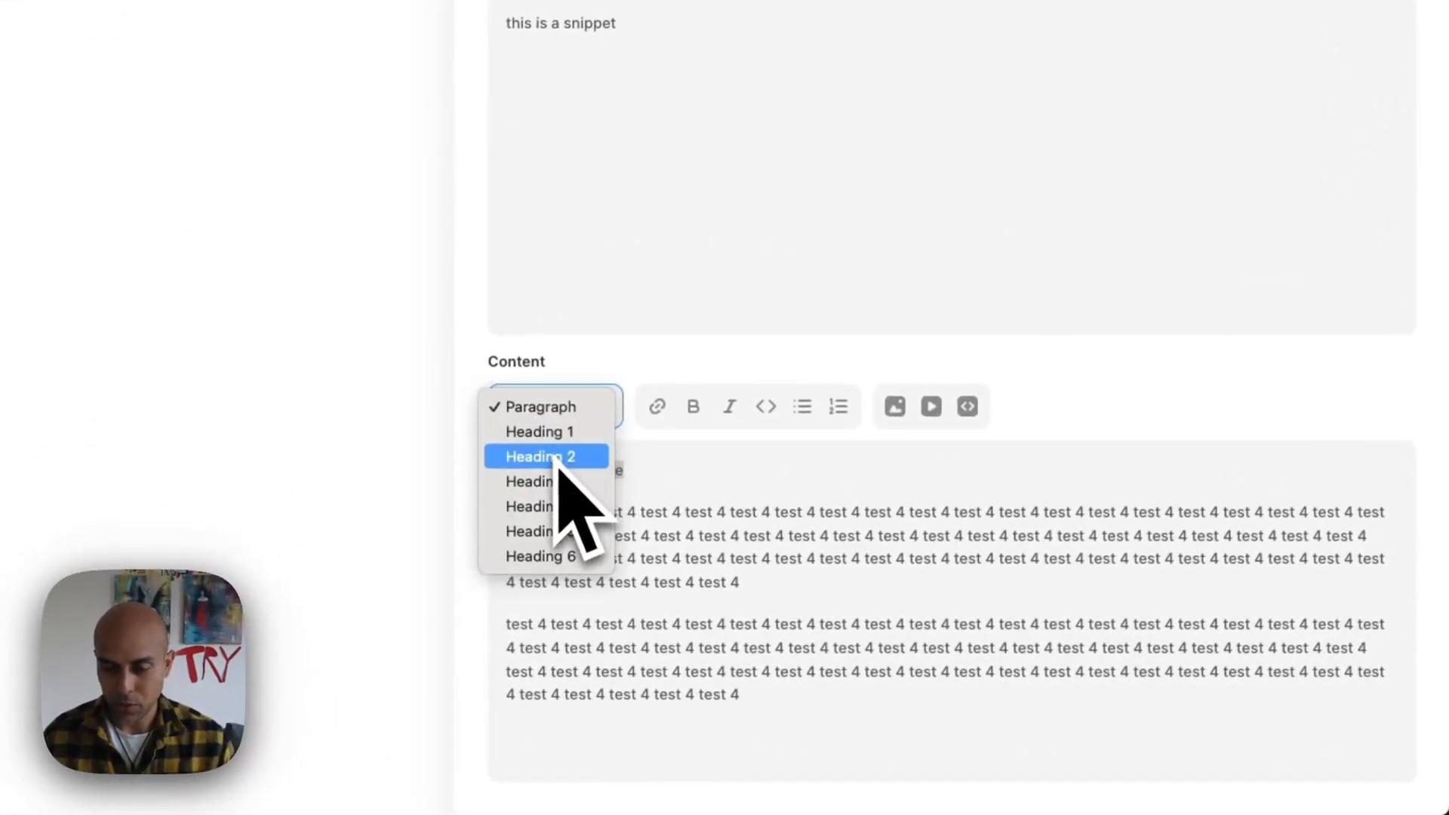
pyautogui.click(540, 456)
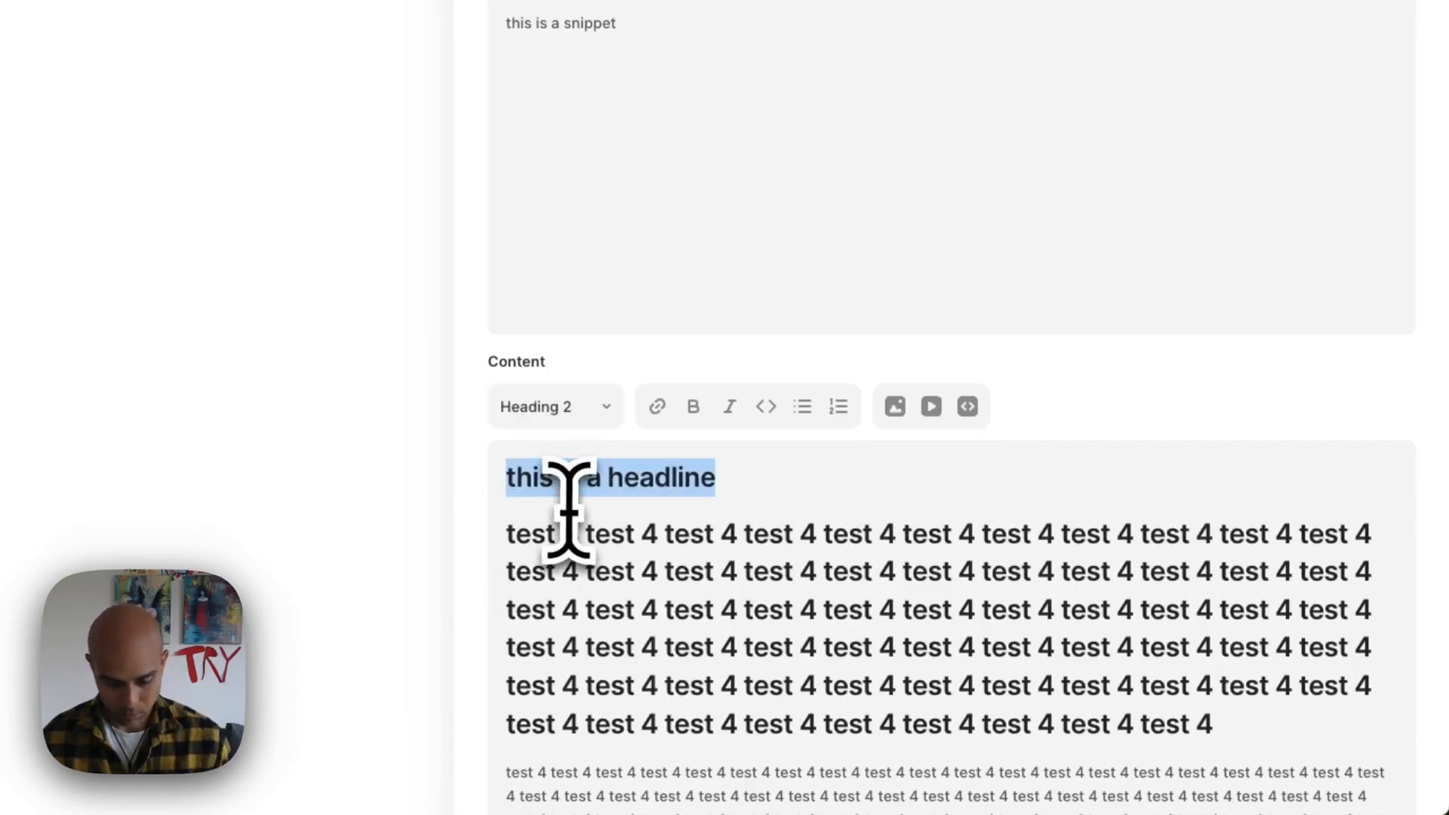
pyautogui.click(554, 406)
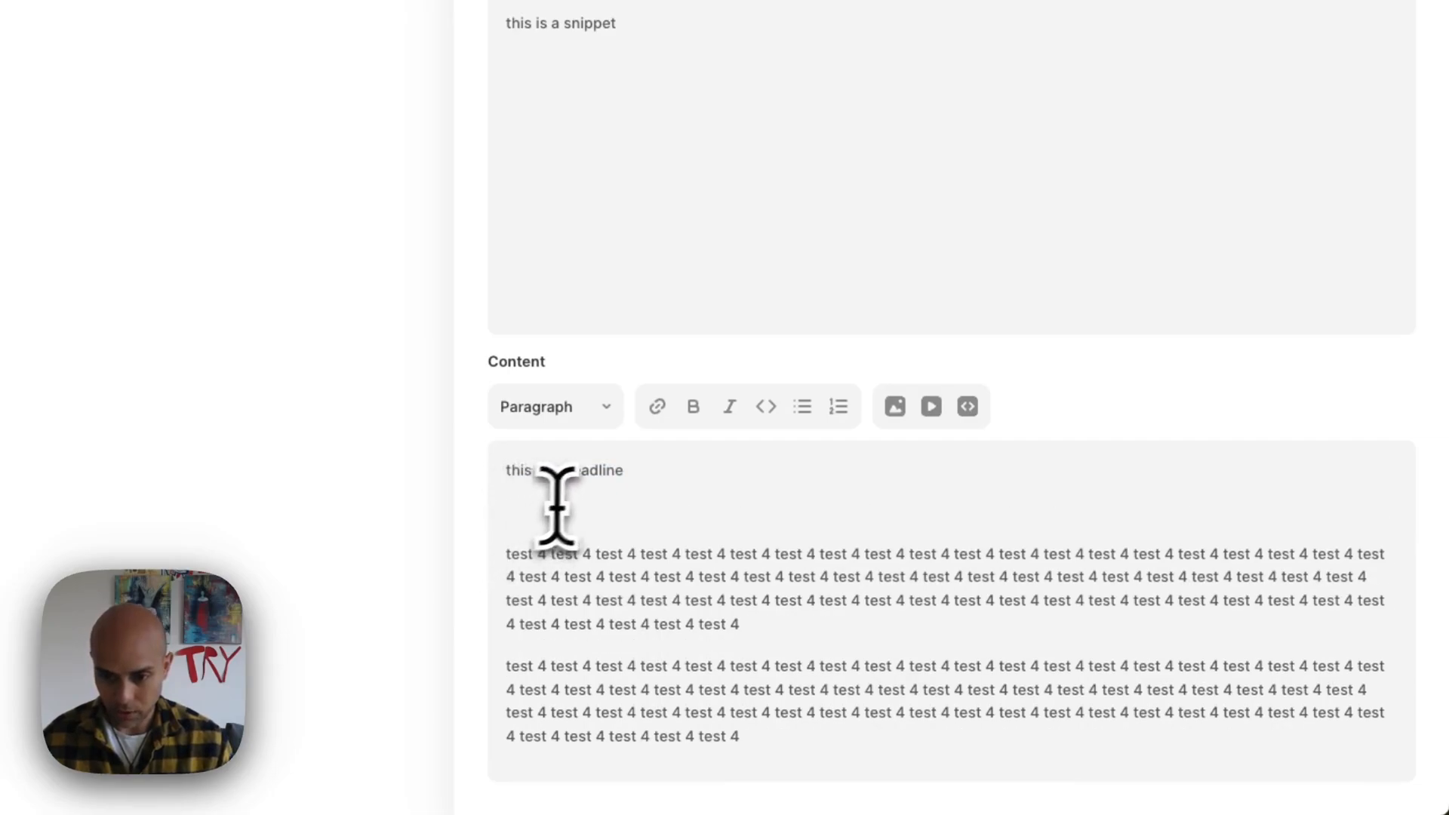
pyautogui.click(552, 406)
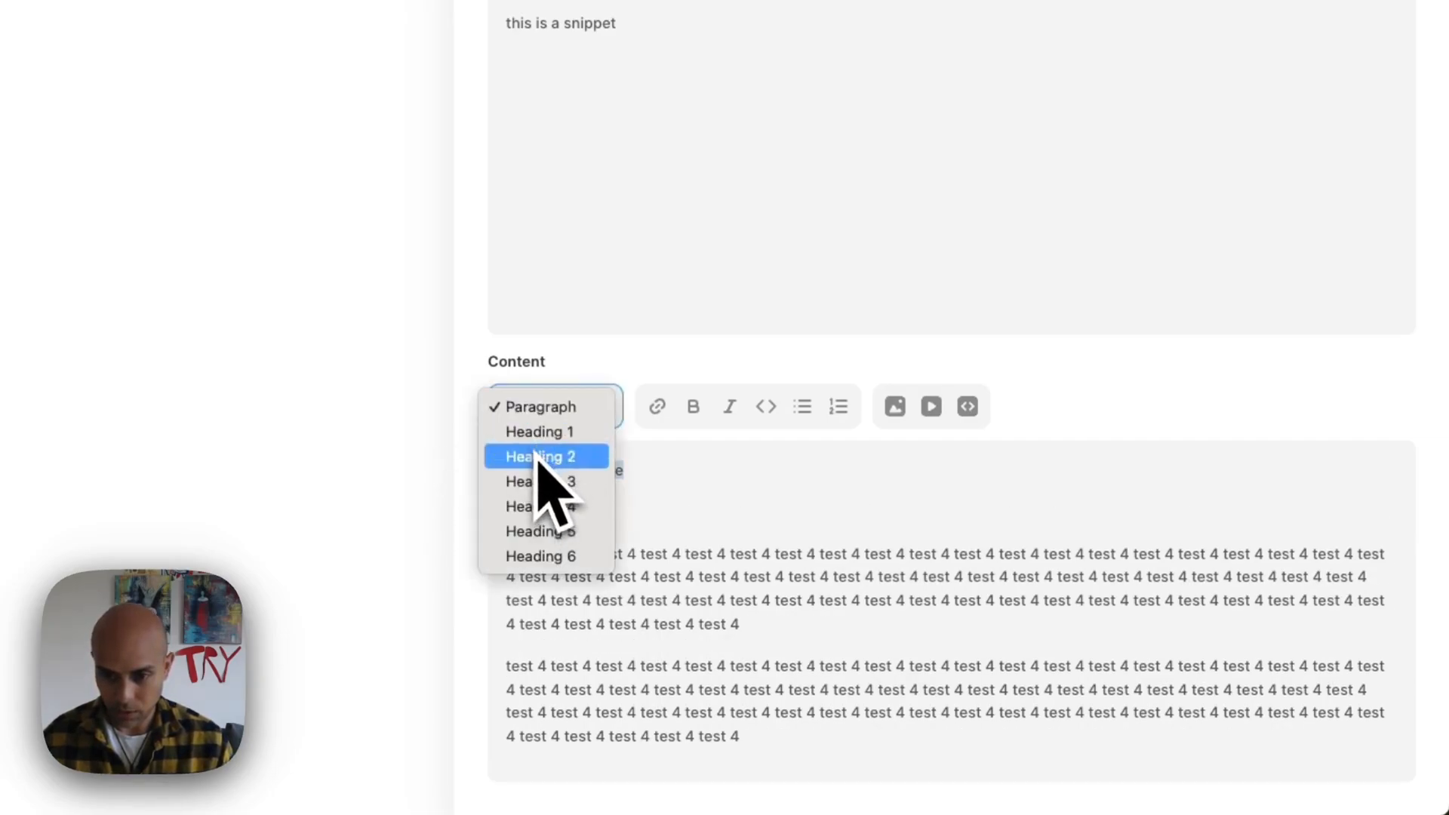
pyautogui.click(540, 455)
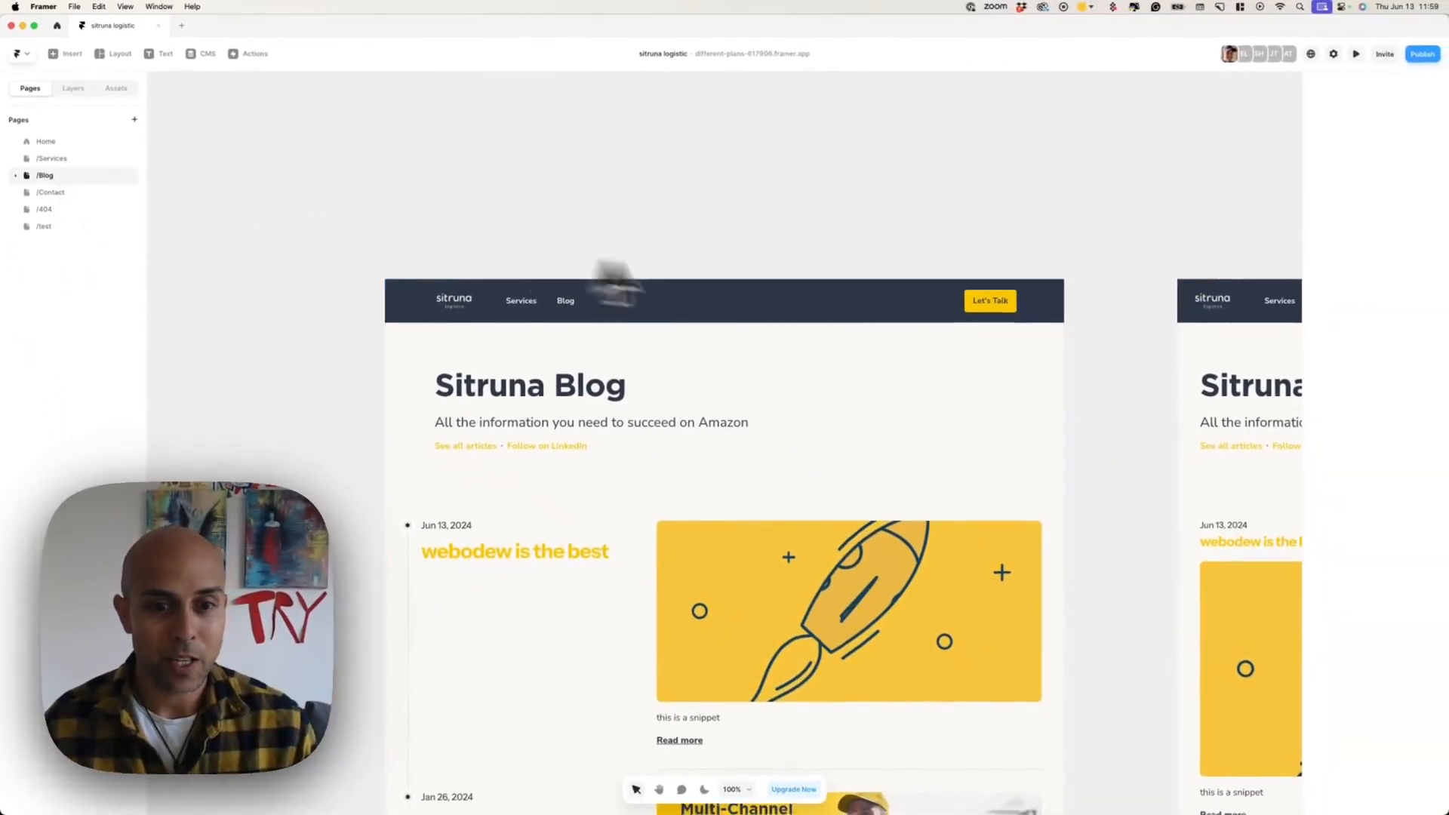
pyautogui.scroll(-3)
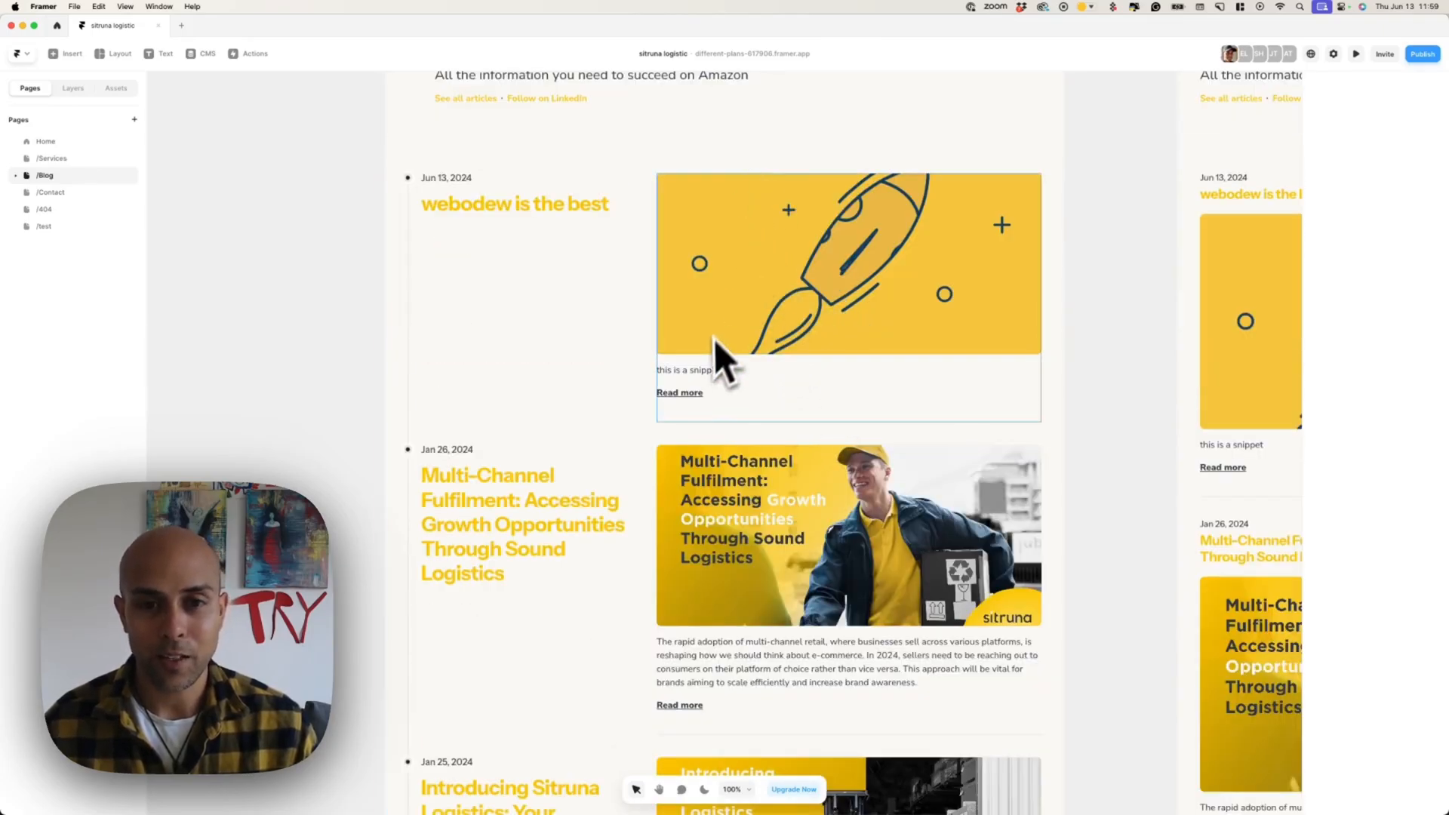
pyautogui.click(687, 369)
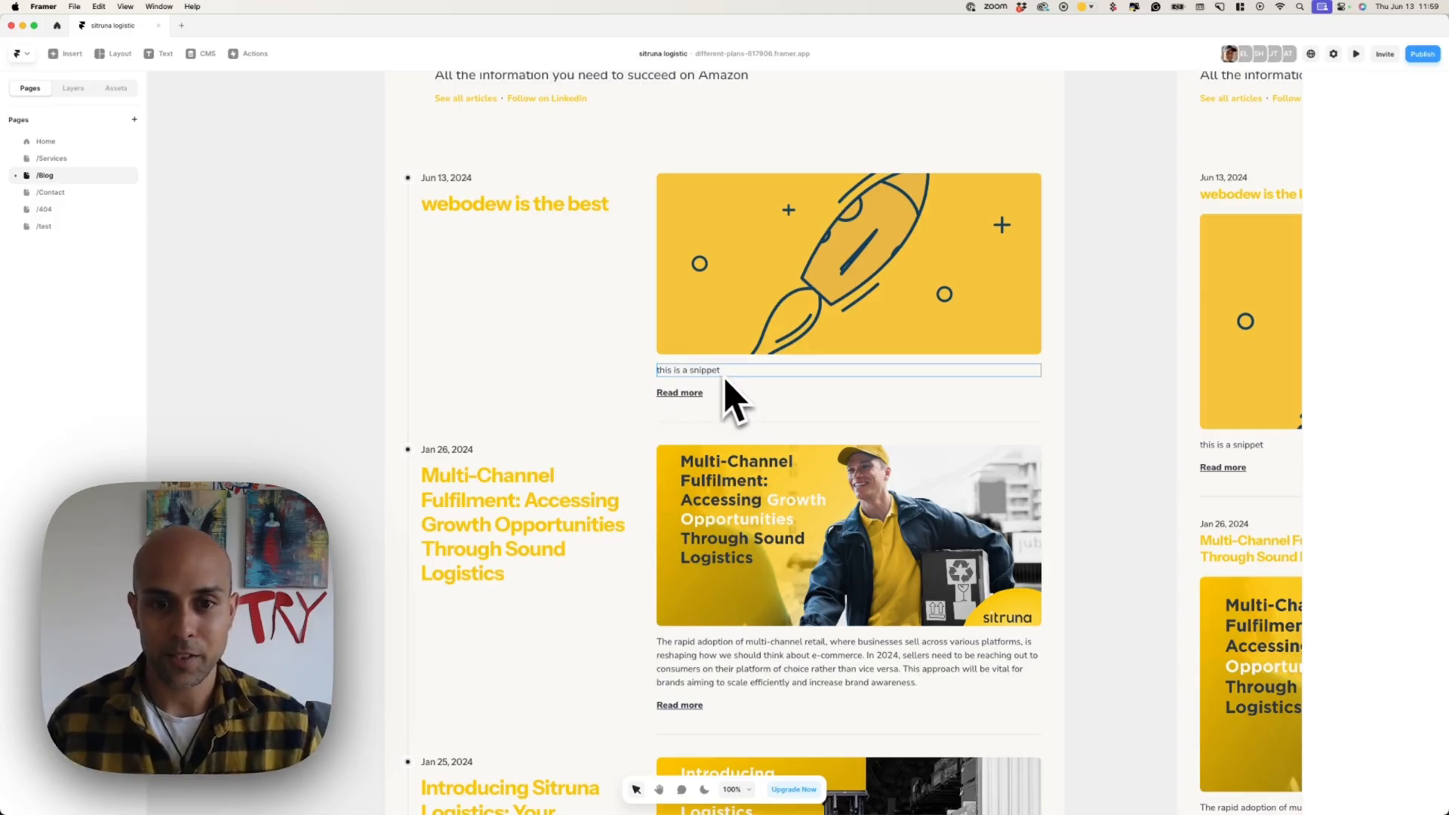
pyautogui.click(1100, 346)
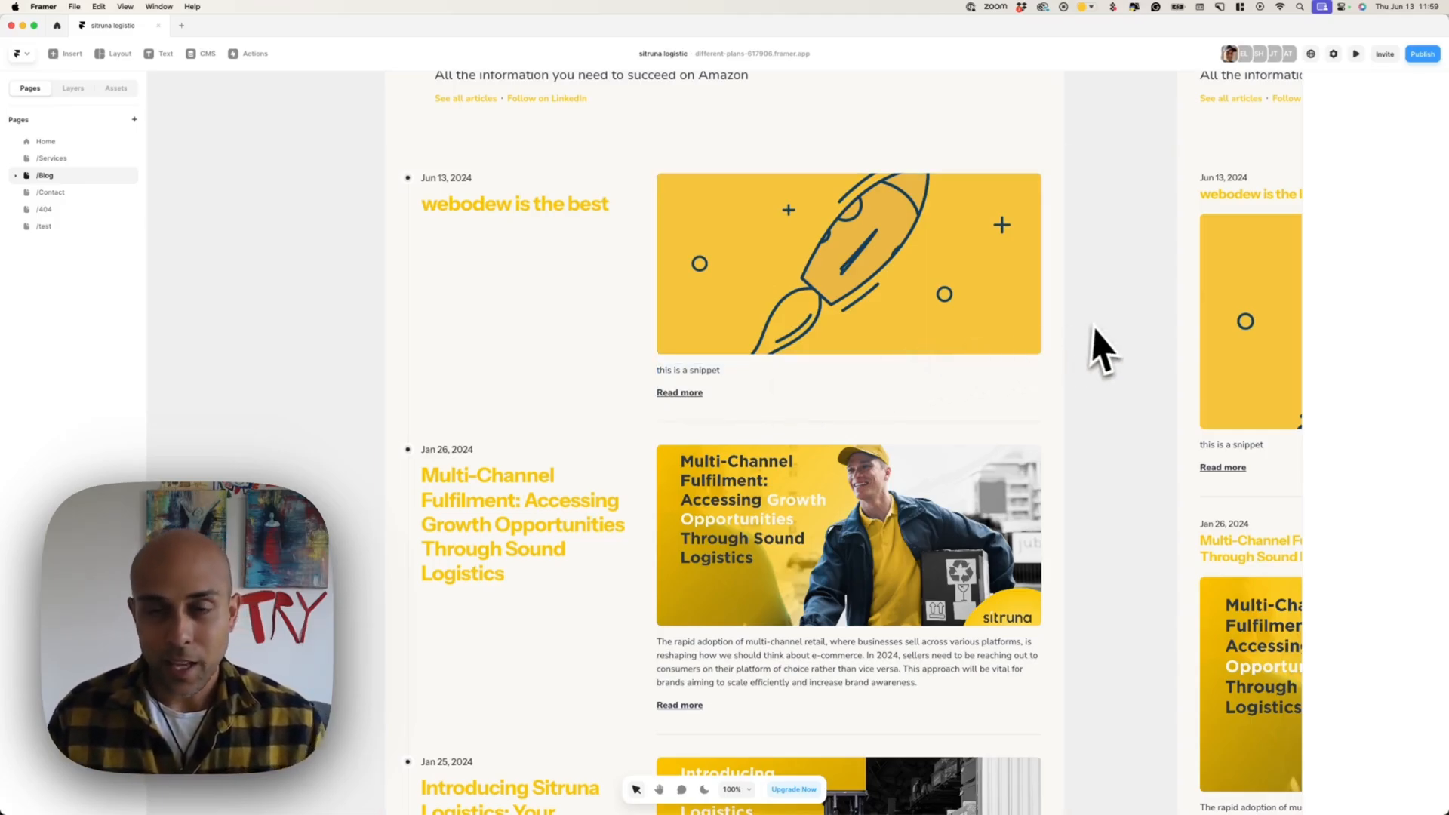